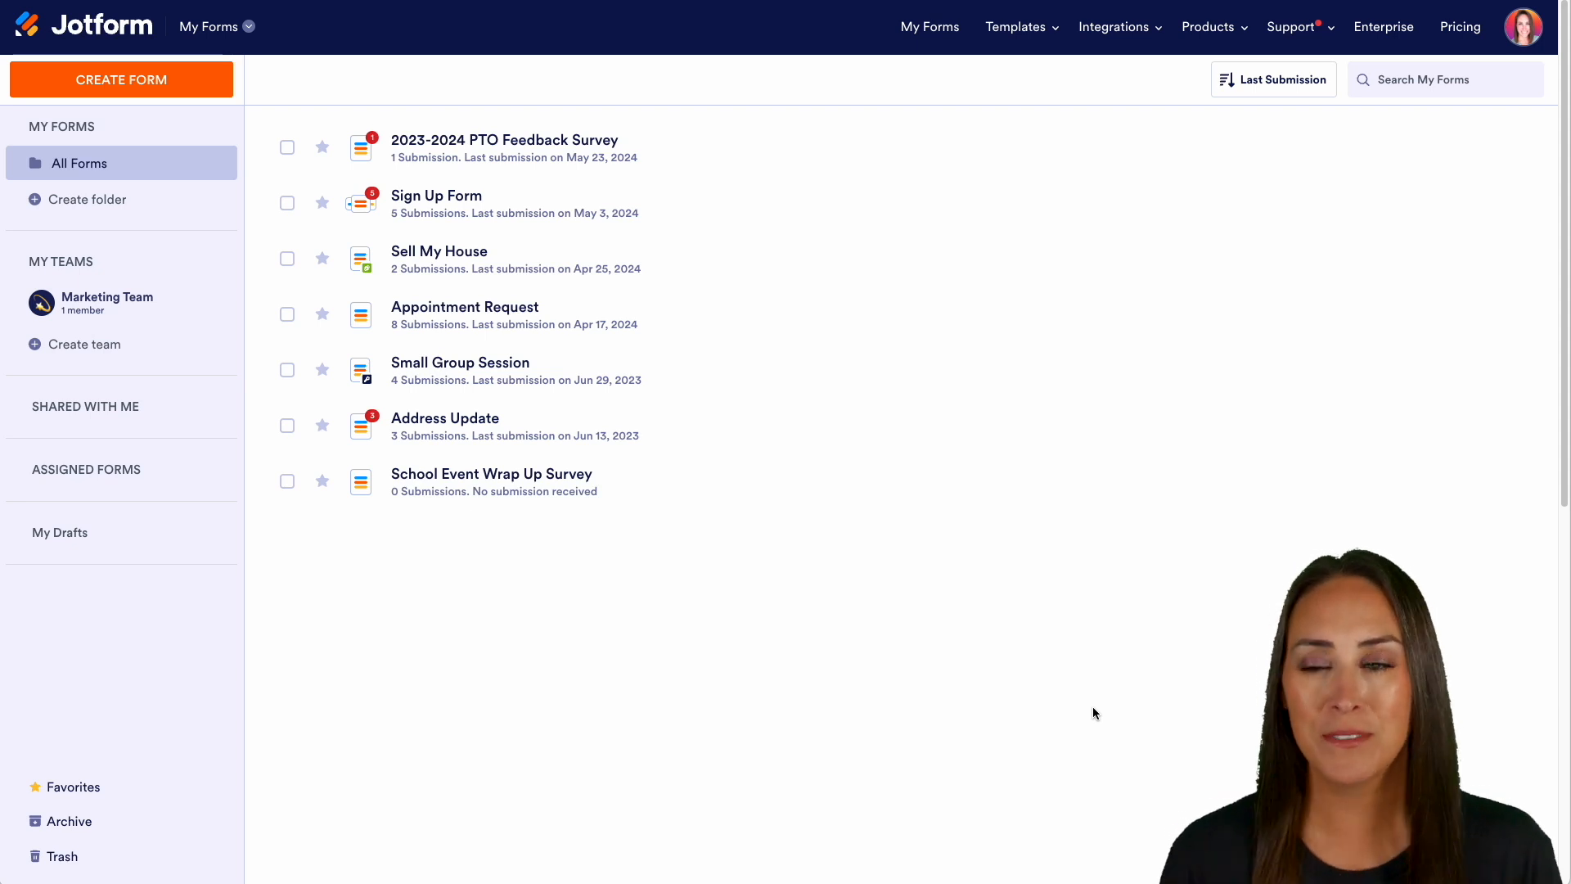
Step: Create a new form from scratch using the one-page Classic Form layout
left_click(121, 81)
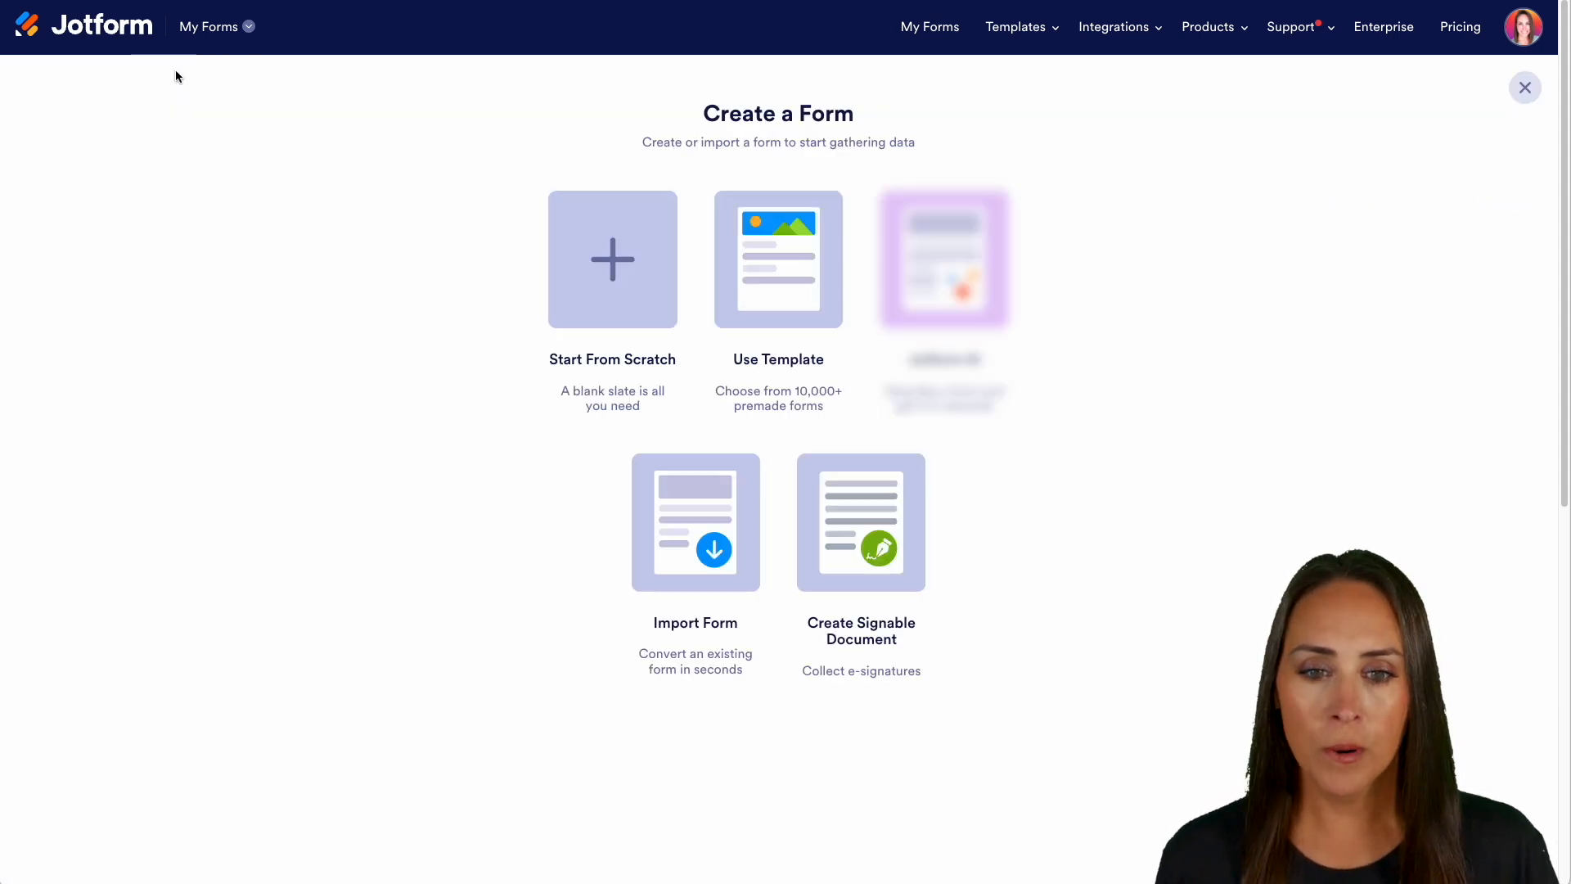
left_click(612, 259)
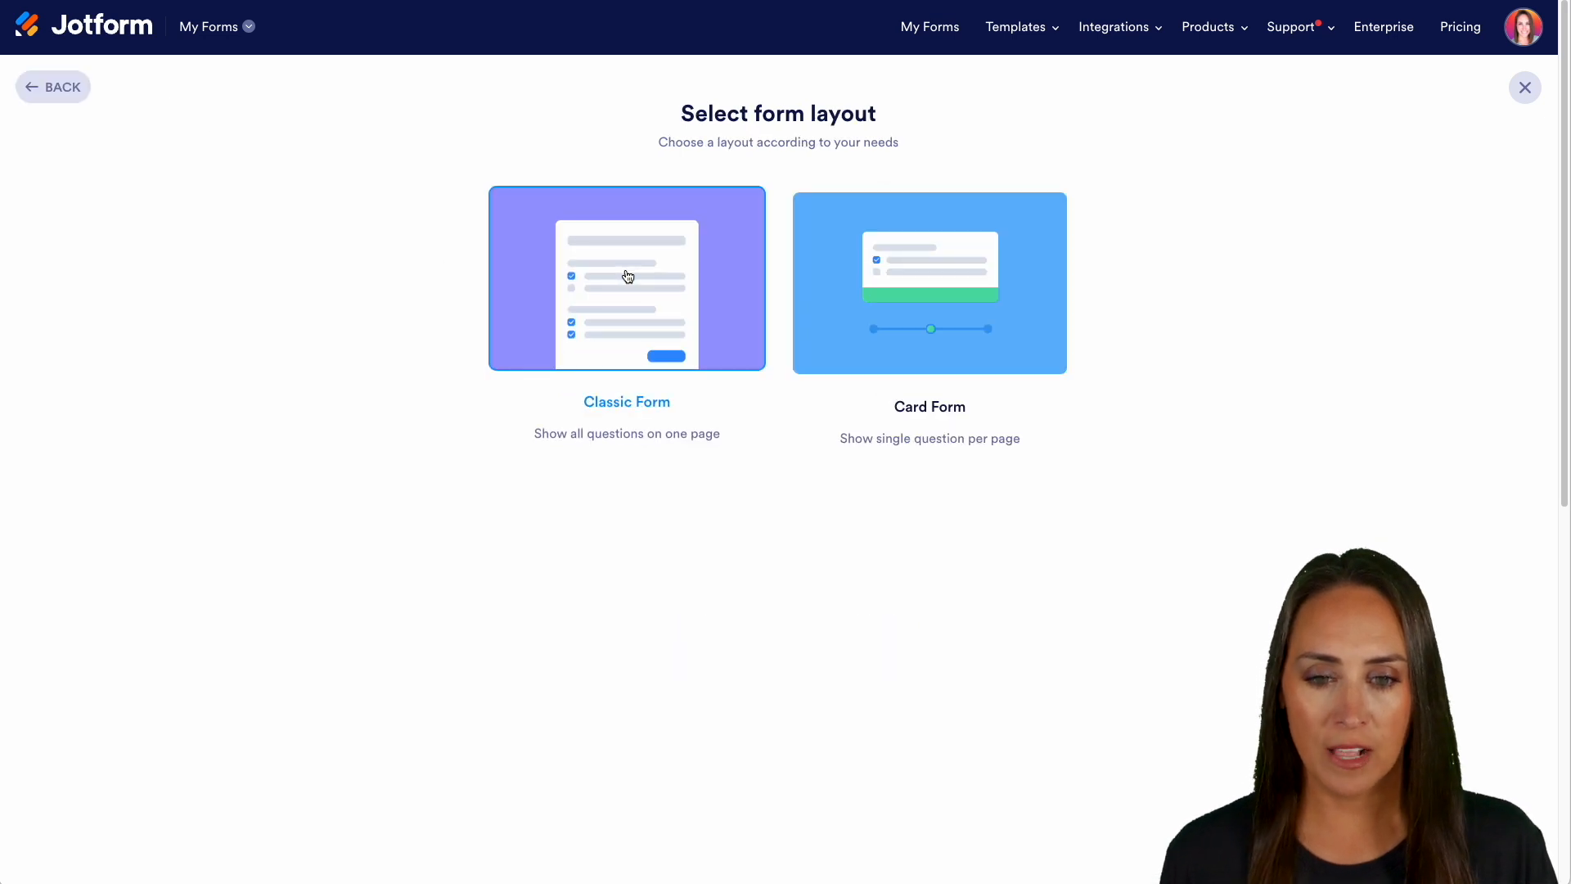
left_click(627, 278)
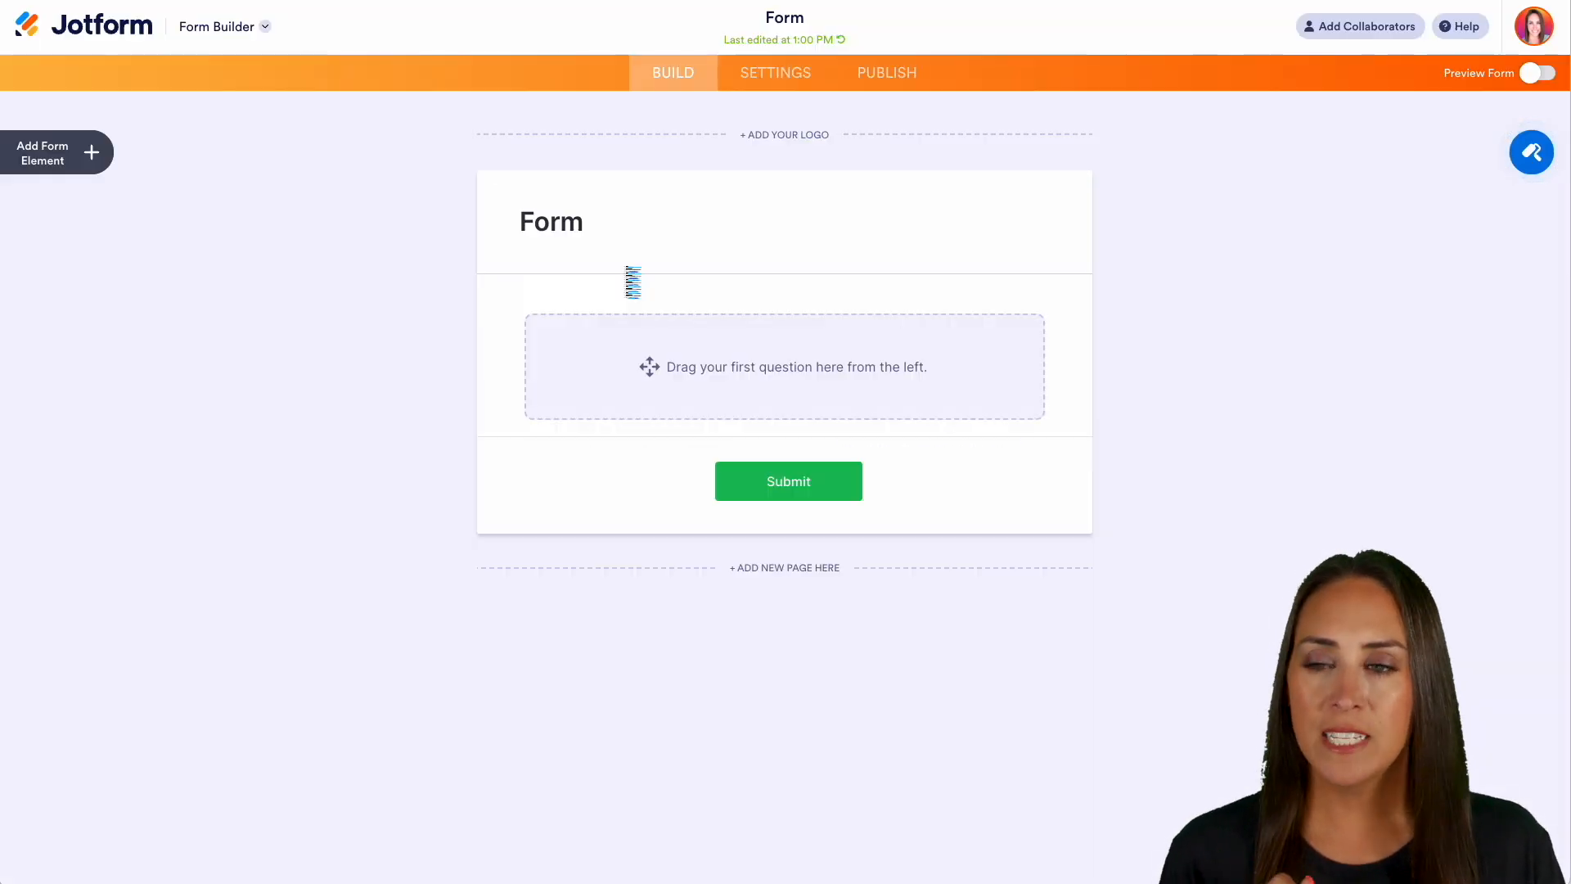
Step: Find the Spreadsheet to Form widget by searching 'spre' in the Widgets list
left_click(57, 152)
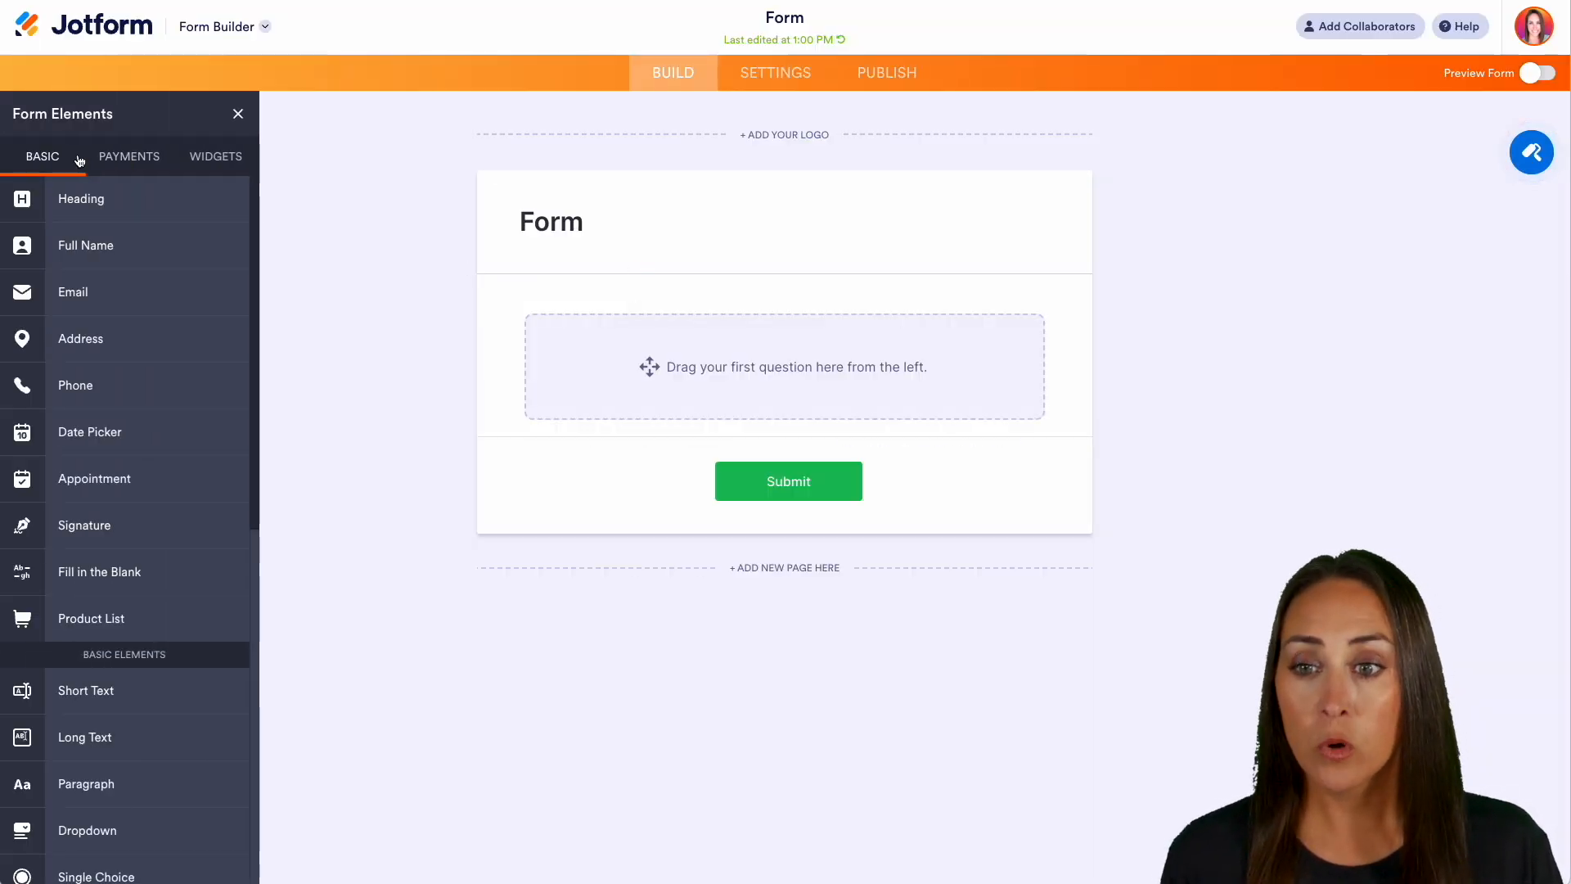
left_click(216, 157)
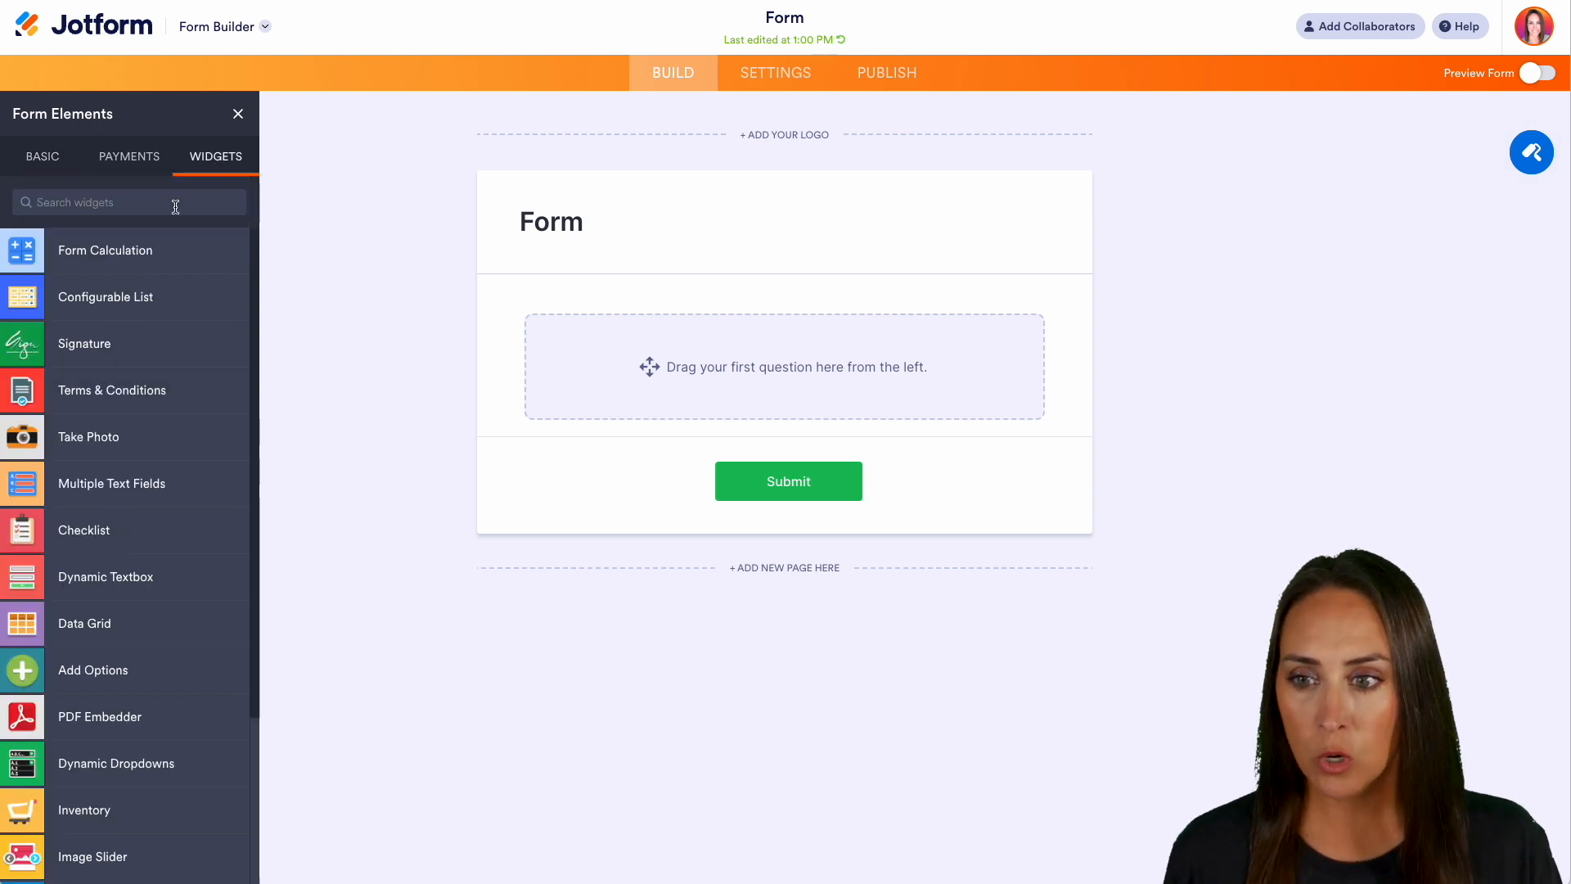
type("spread")
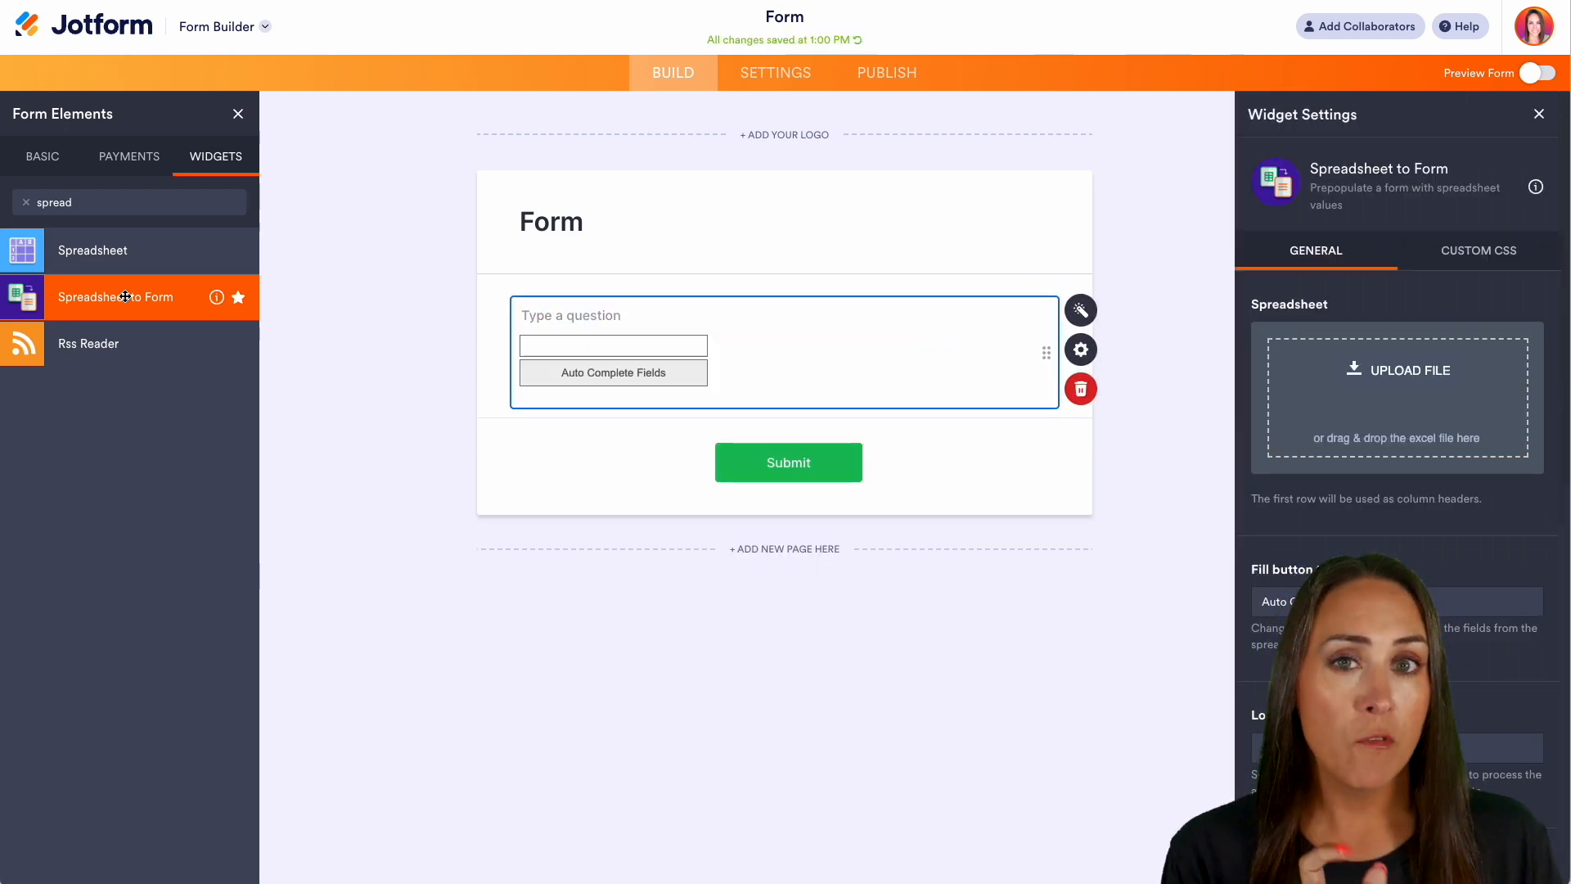
mouse_move(54, 204)
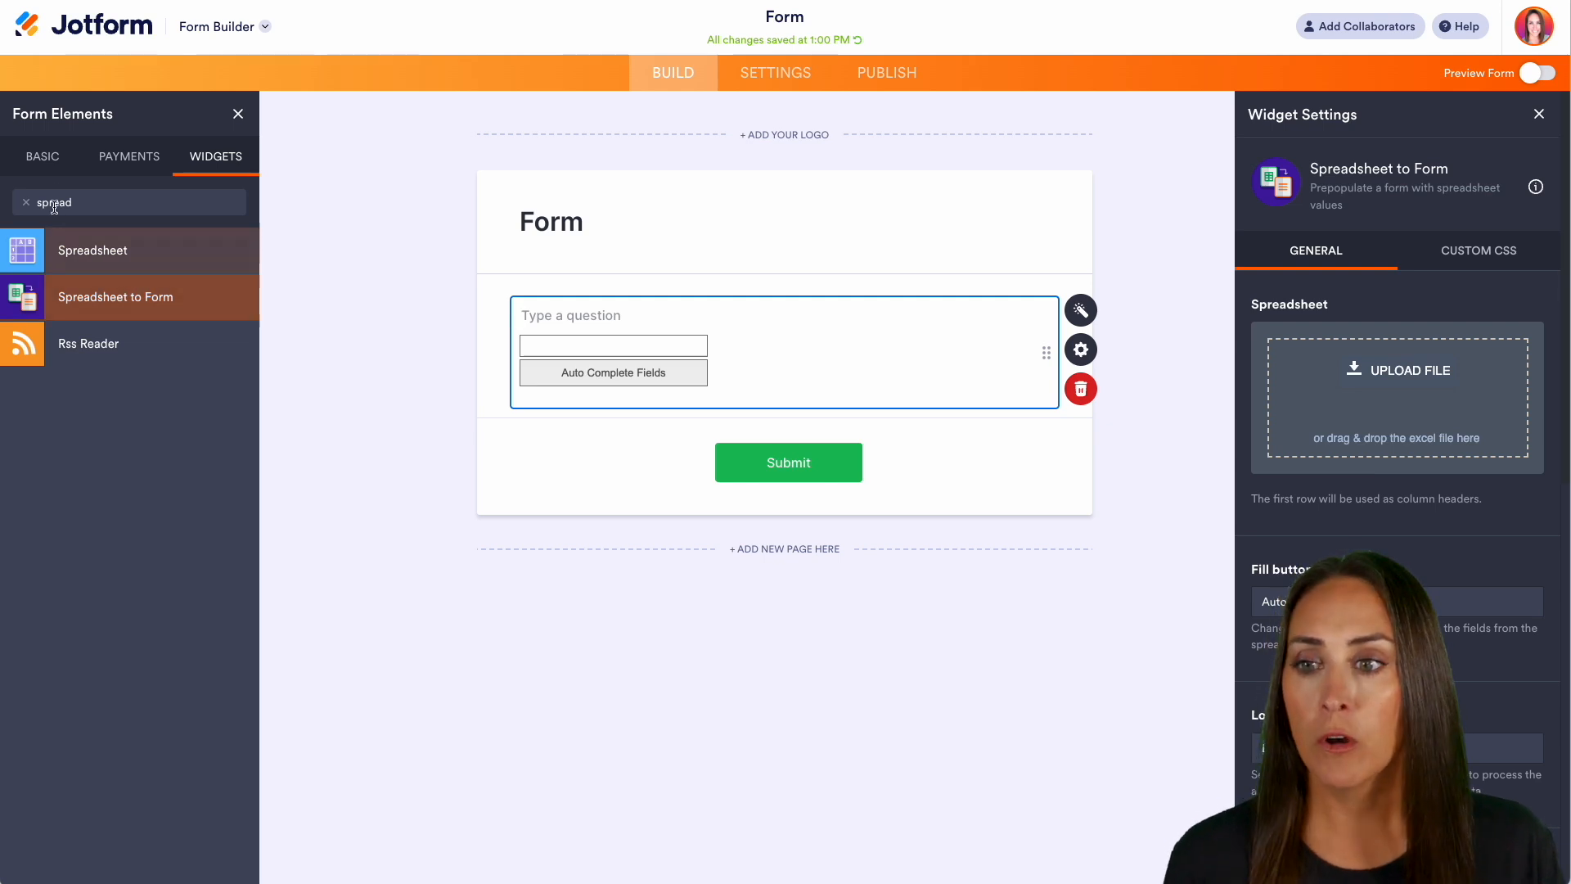
Step: Add Full Name and Email questions and a short-text question labelled 'Age'
left_click(43, 158)
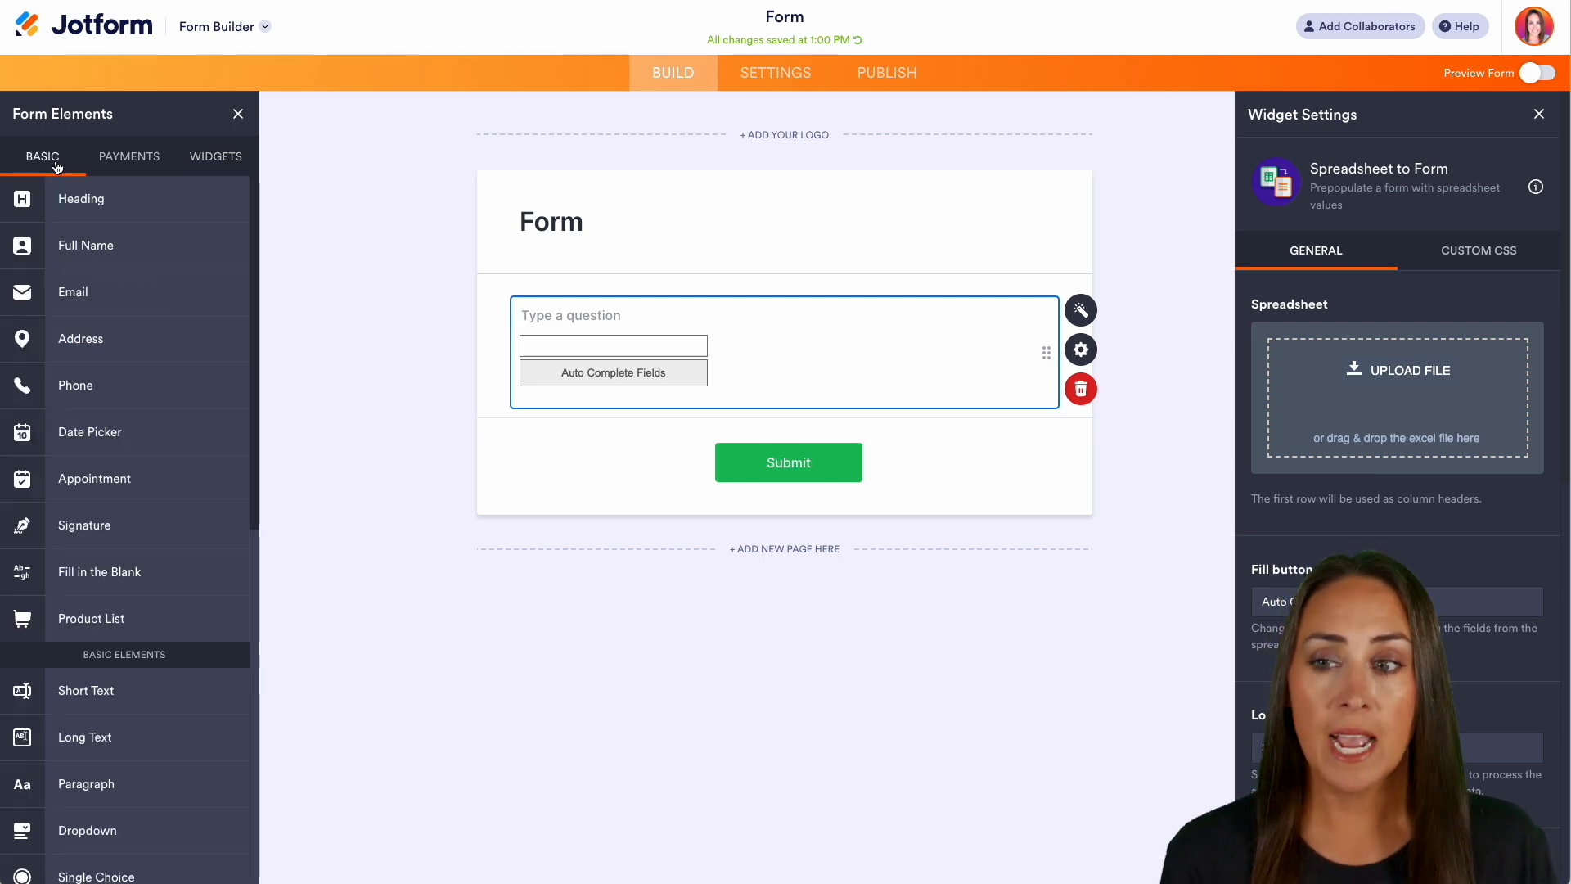
left_click(86, 246)
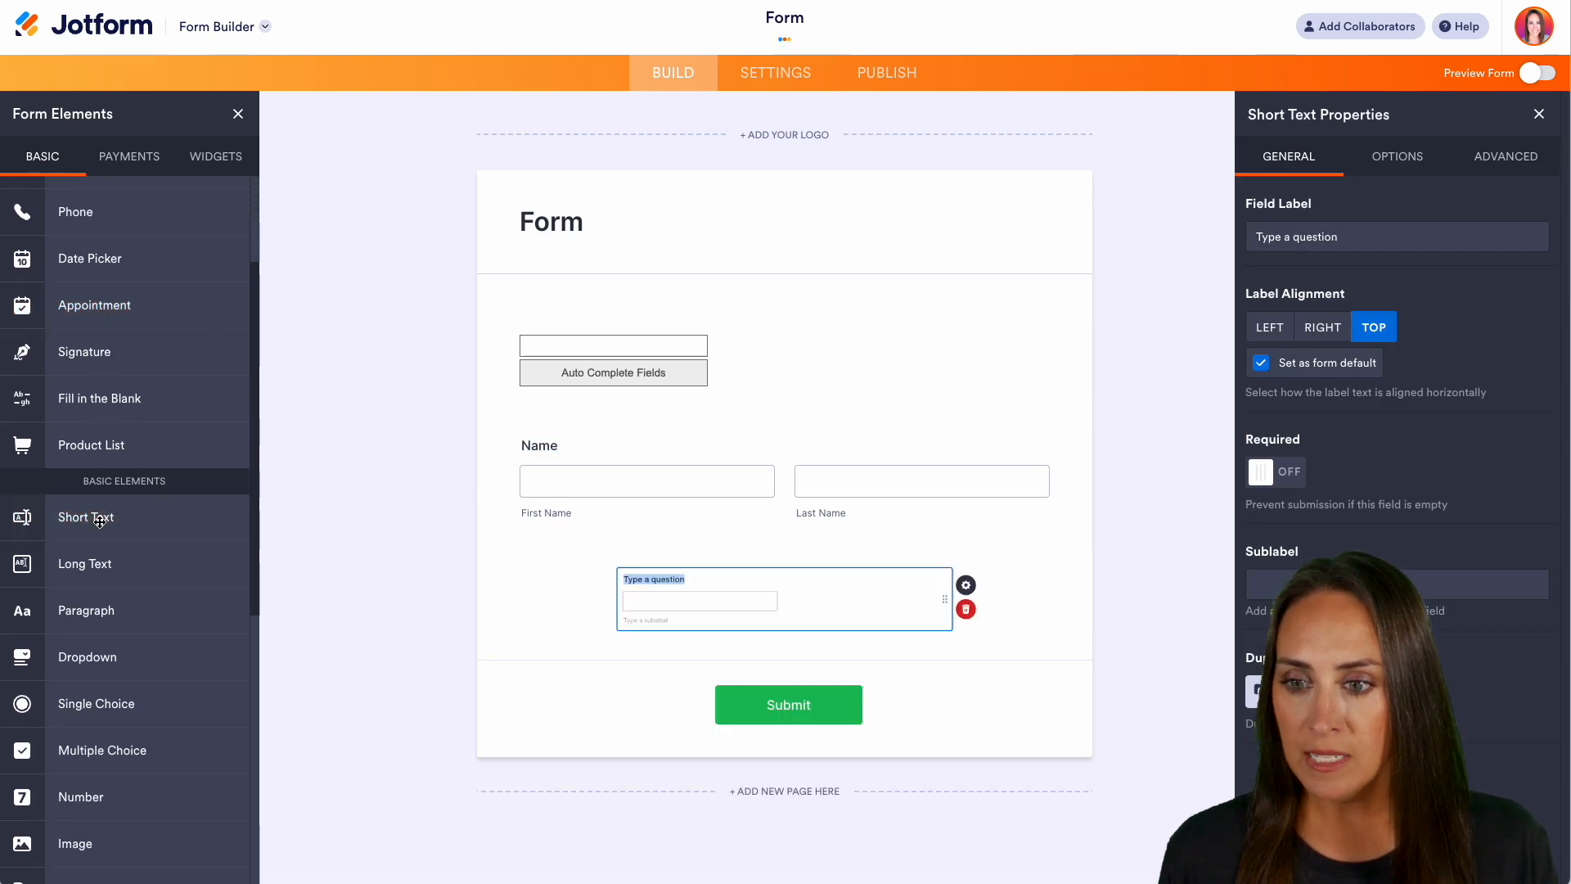
left_click(114, 277)
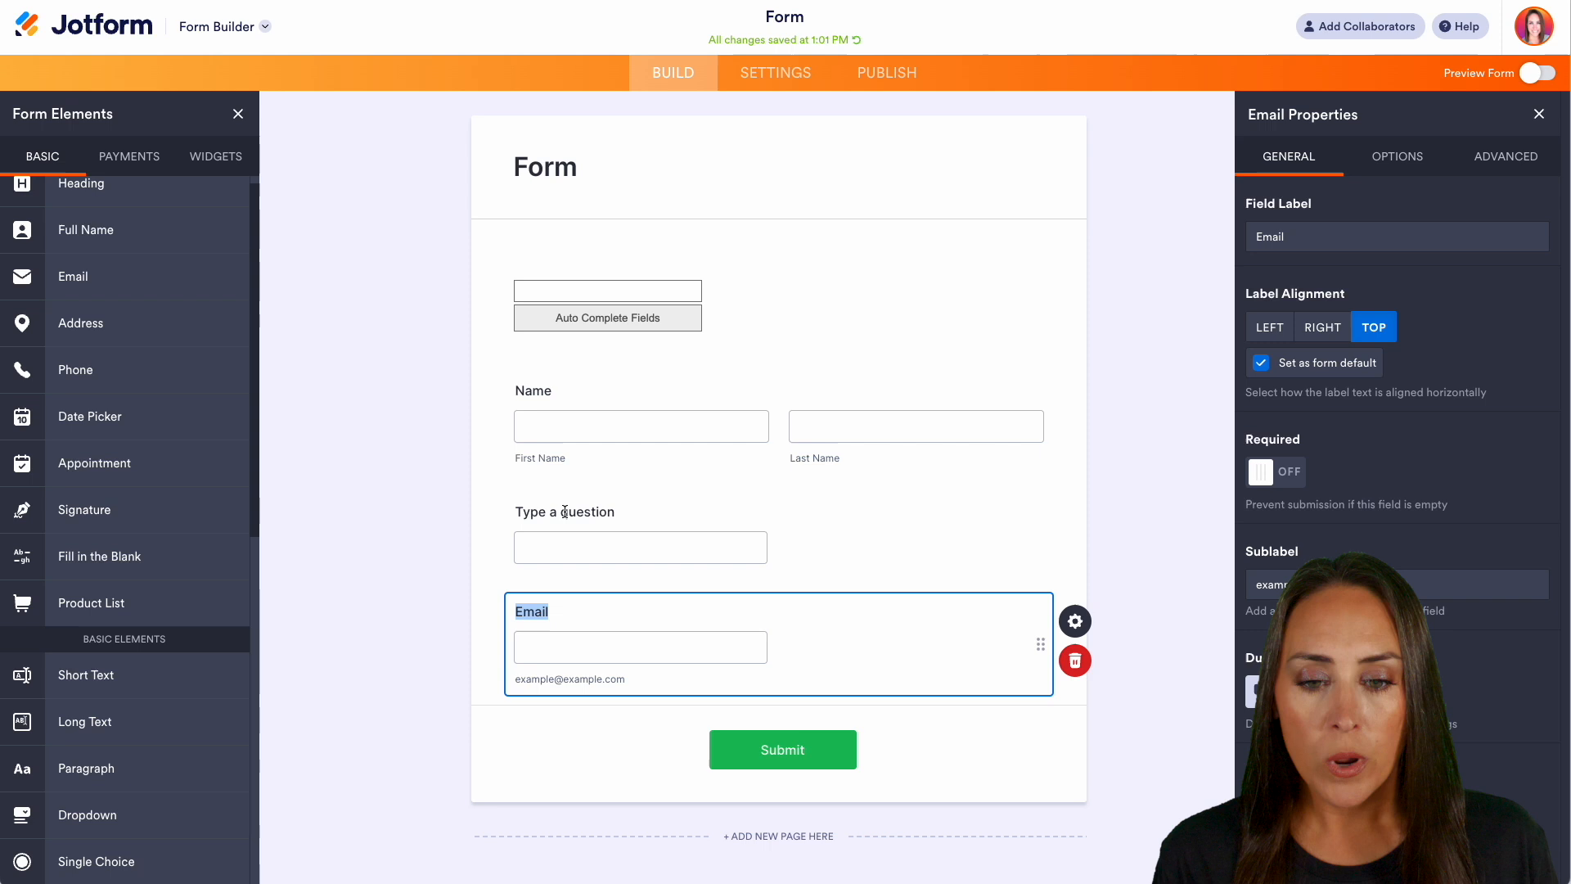
left_click(563, 510)
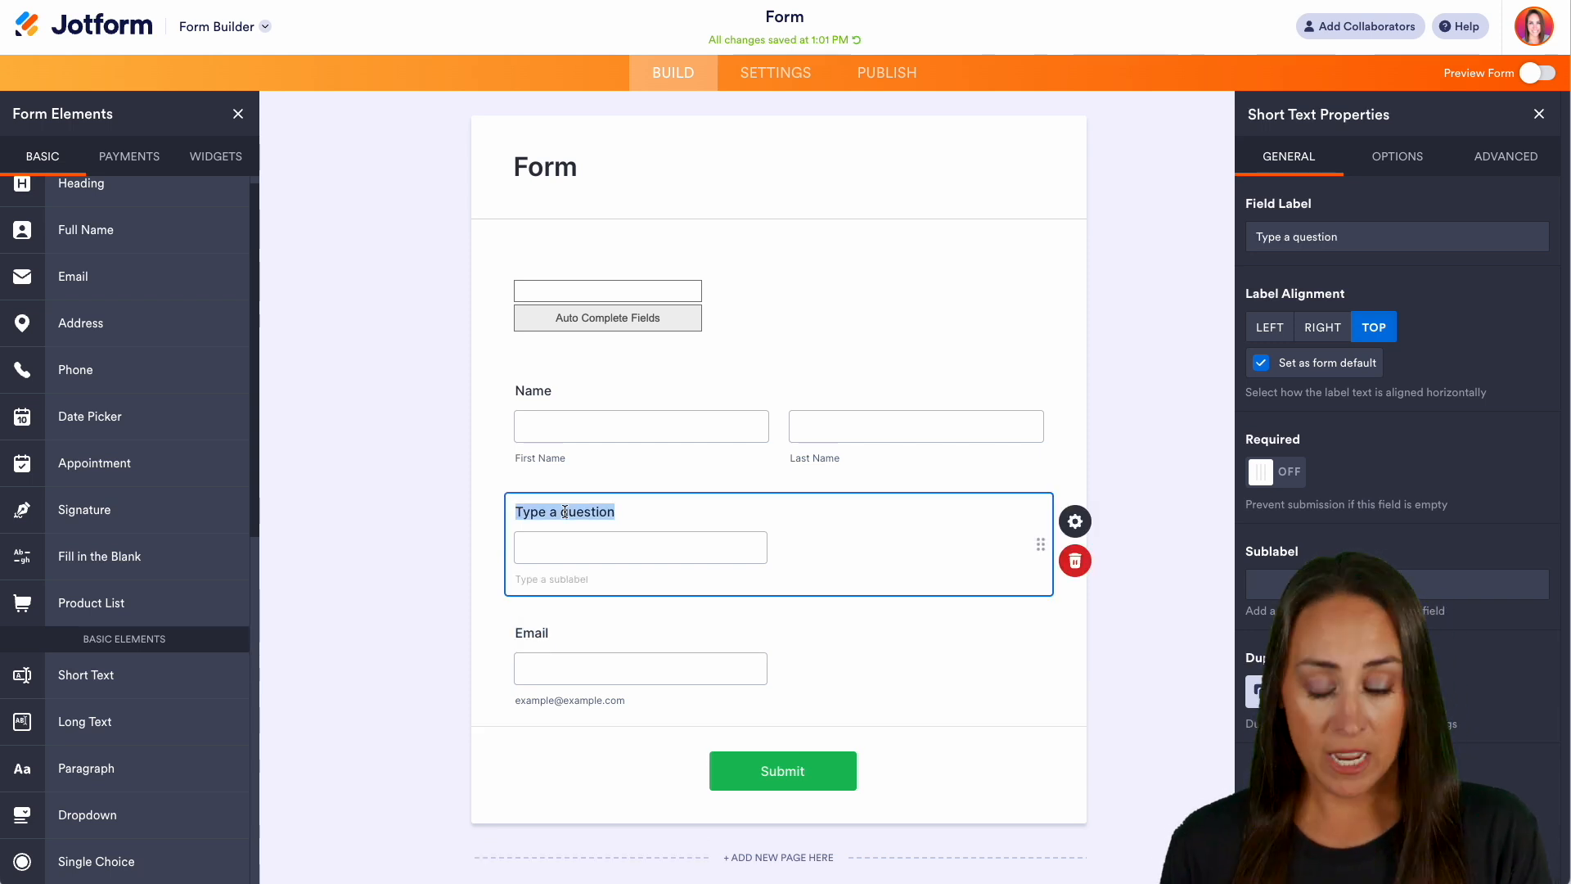
type("Age")
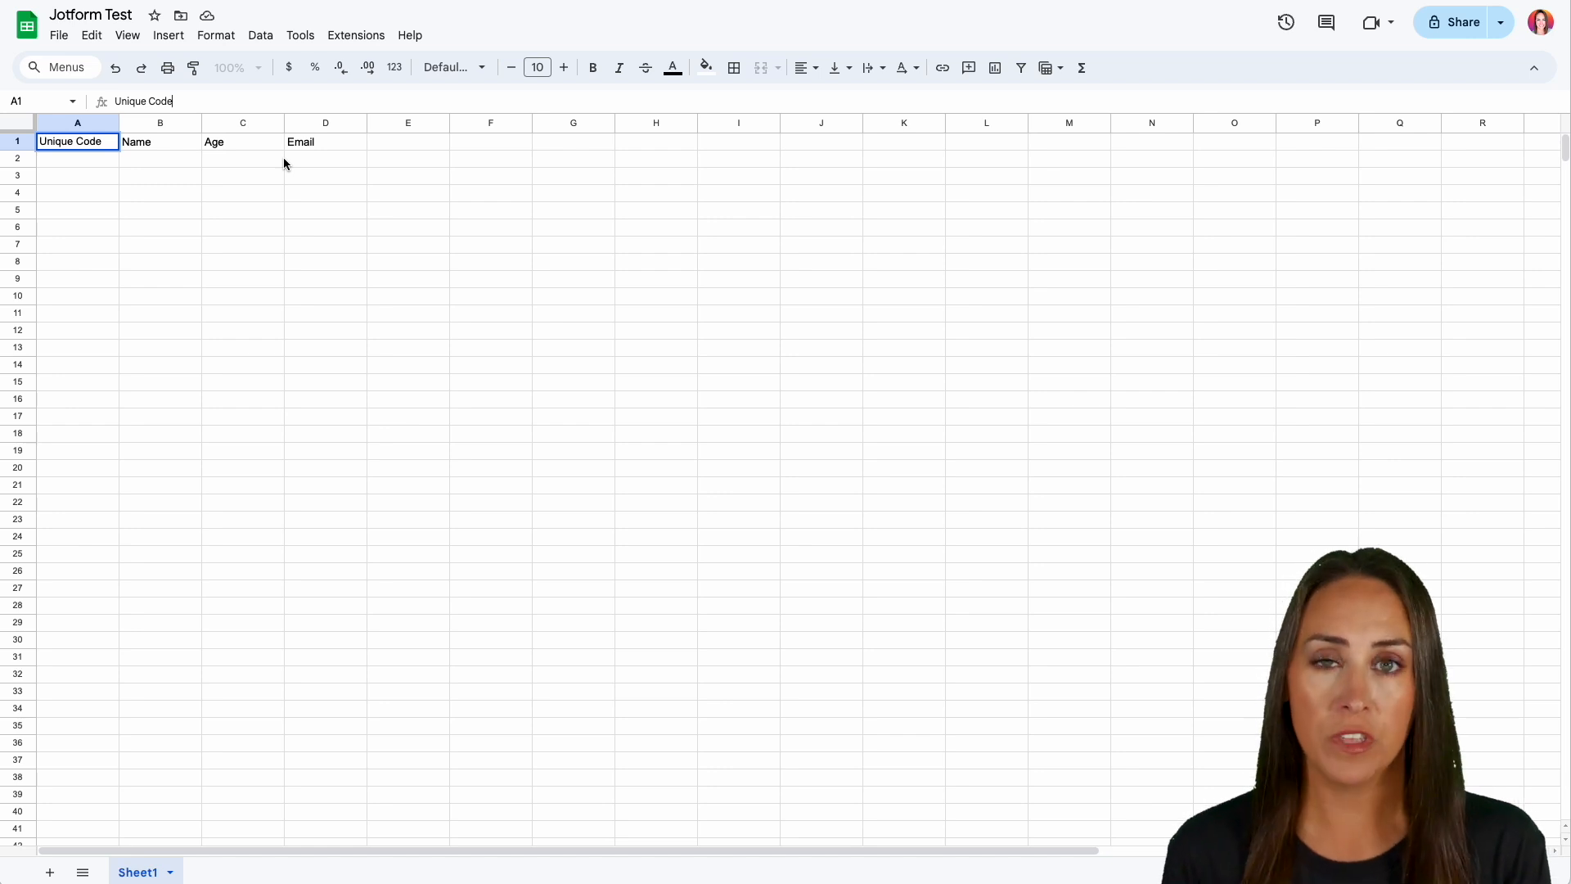
mouse_move(82, 167)
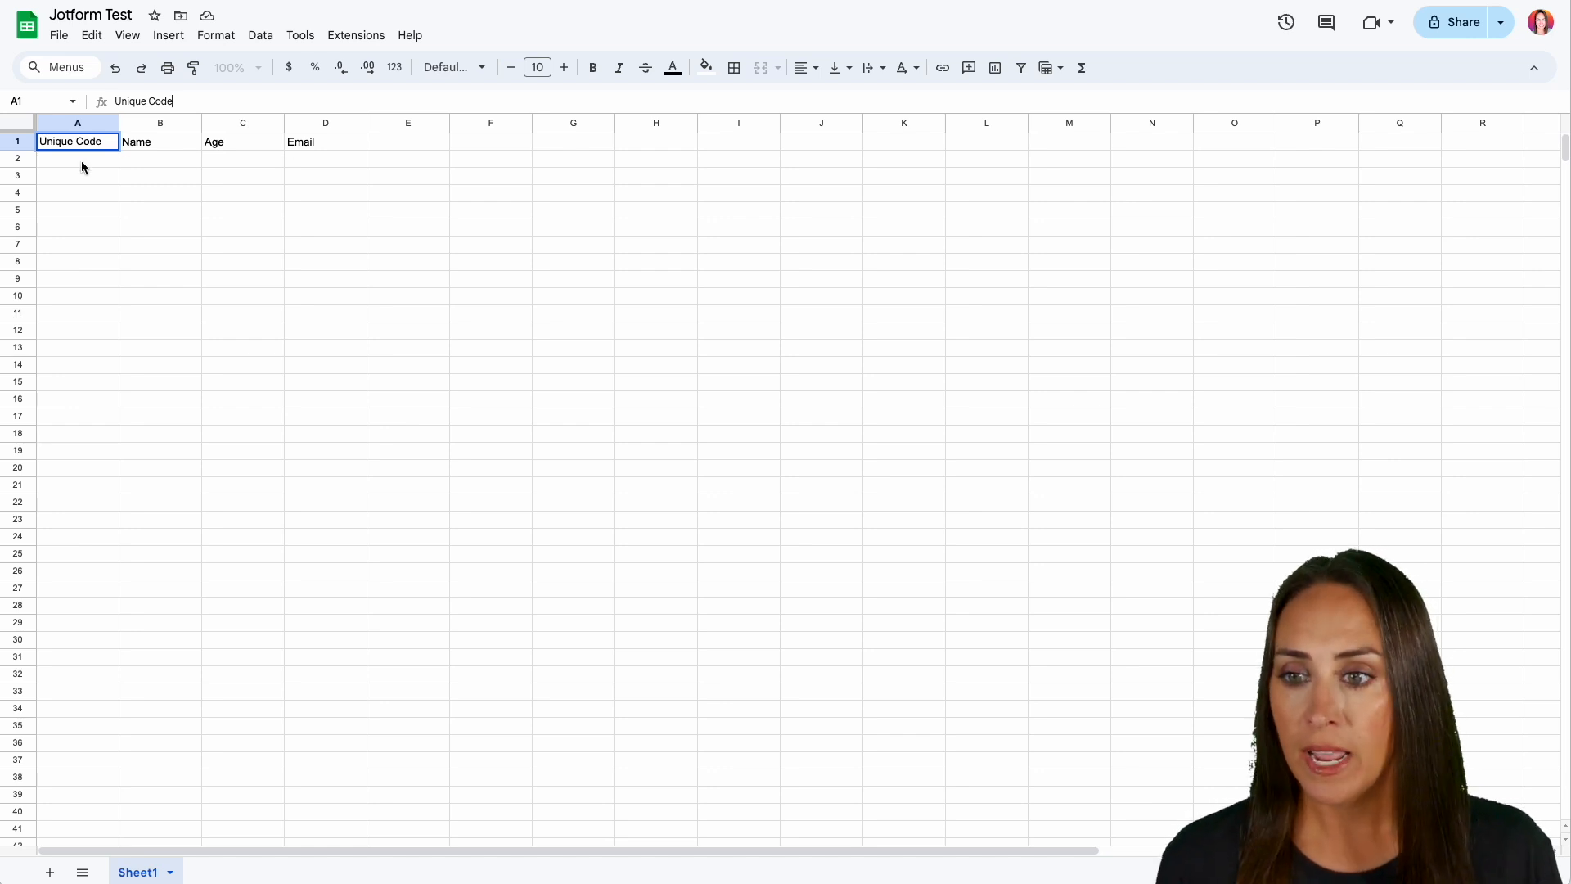
Step: Fill in the people's names and ages 38, 23 and 18 in the Google Sheet
key("Enter")
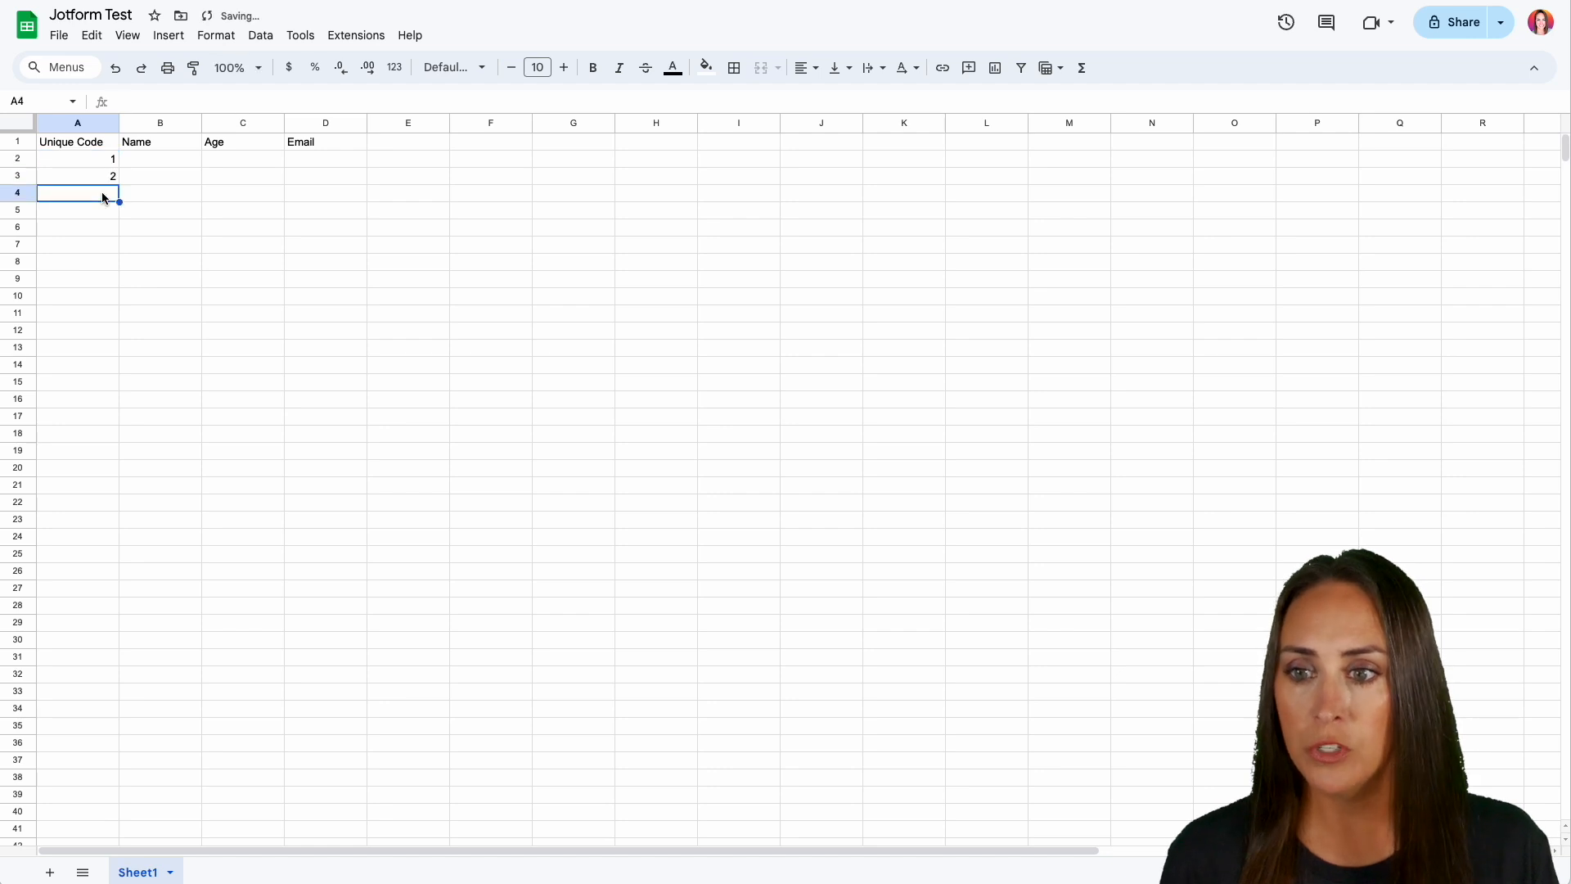
type("3")
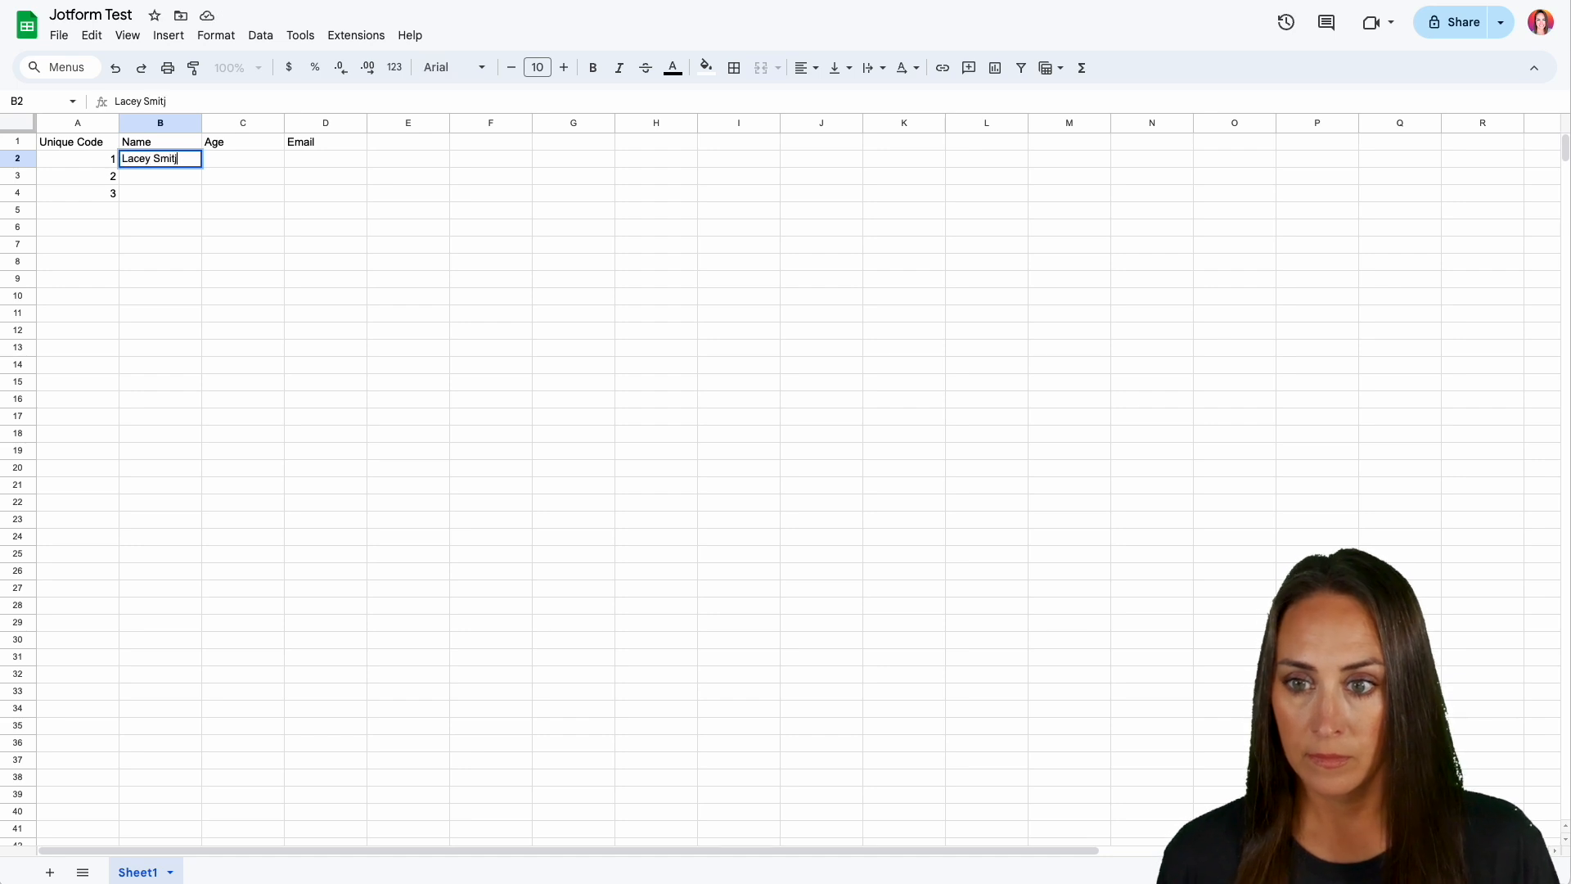
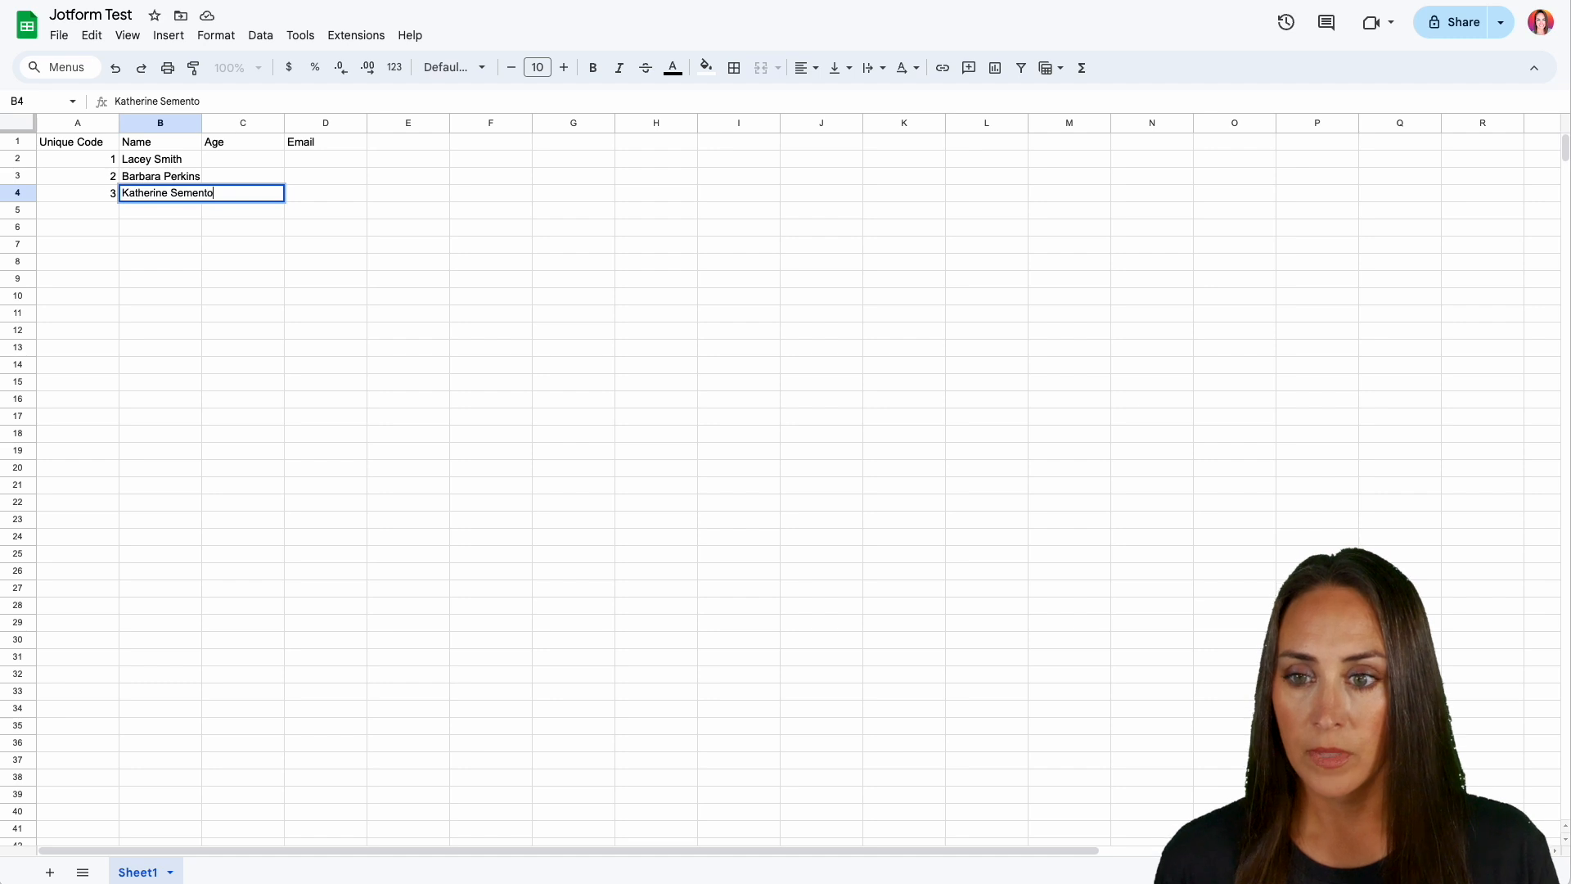
left_click(242, 159)
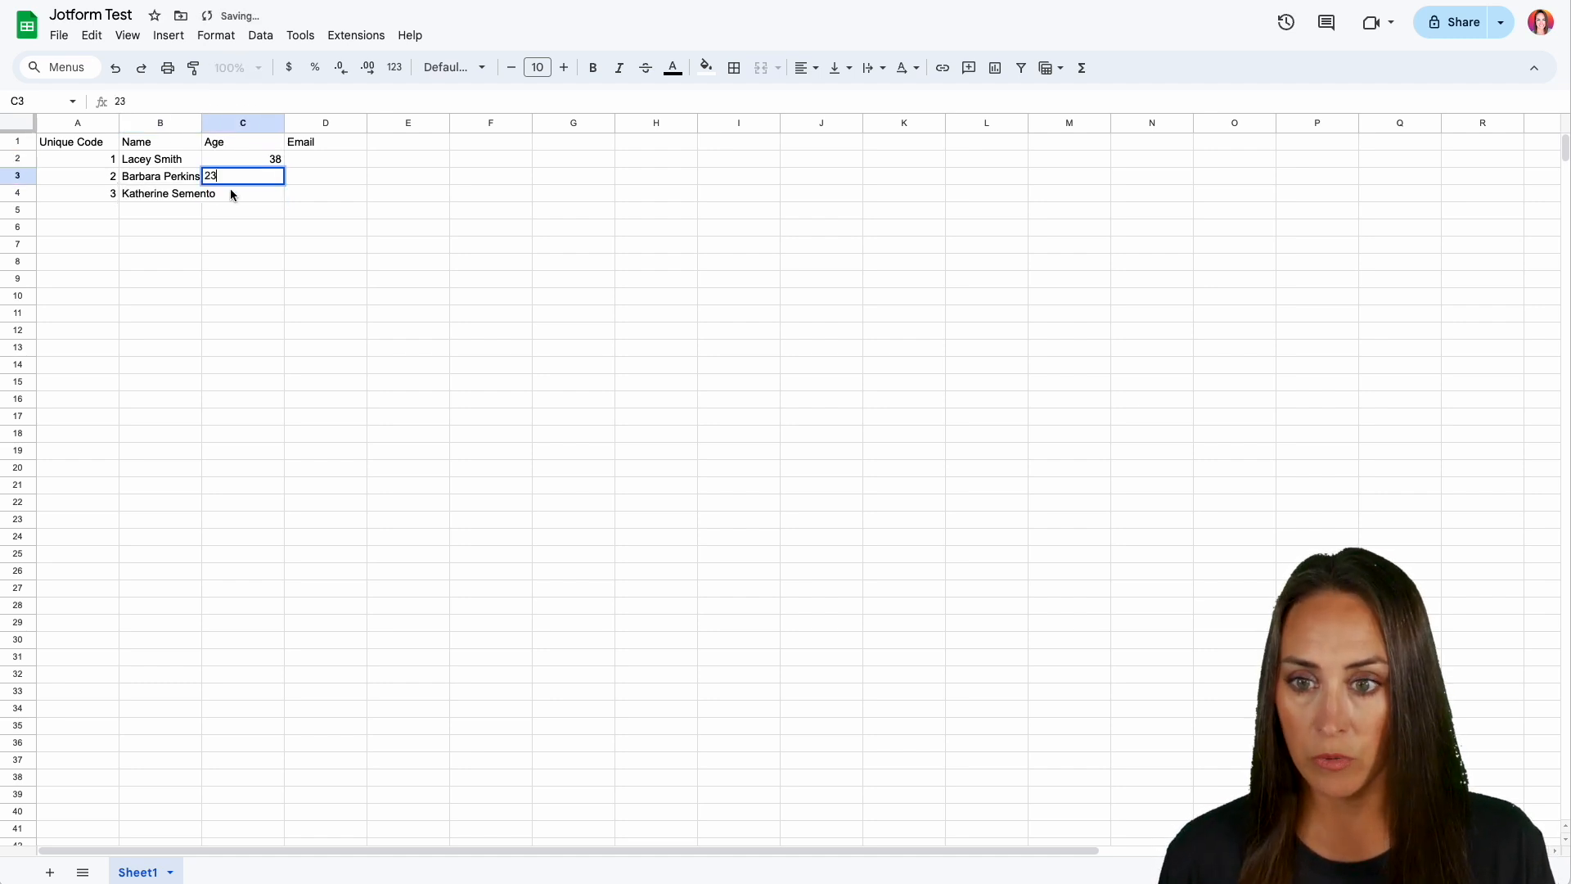
type("18")
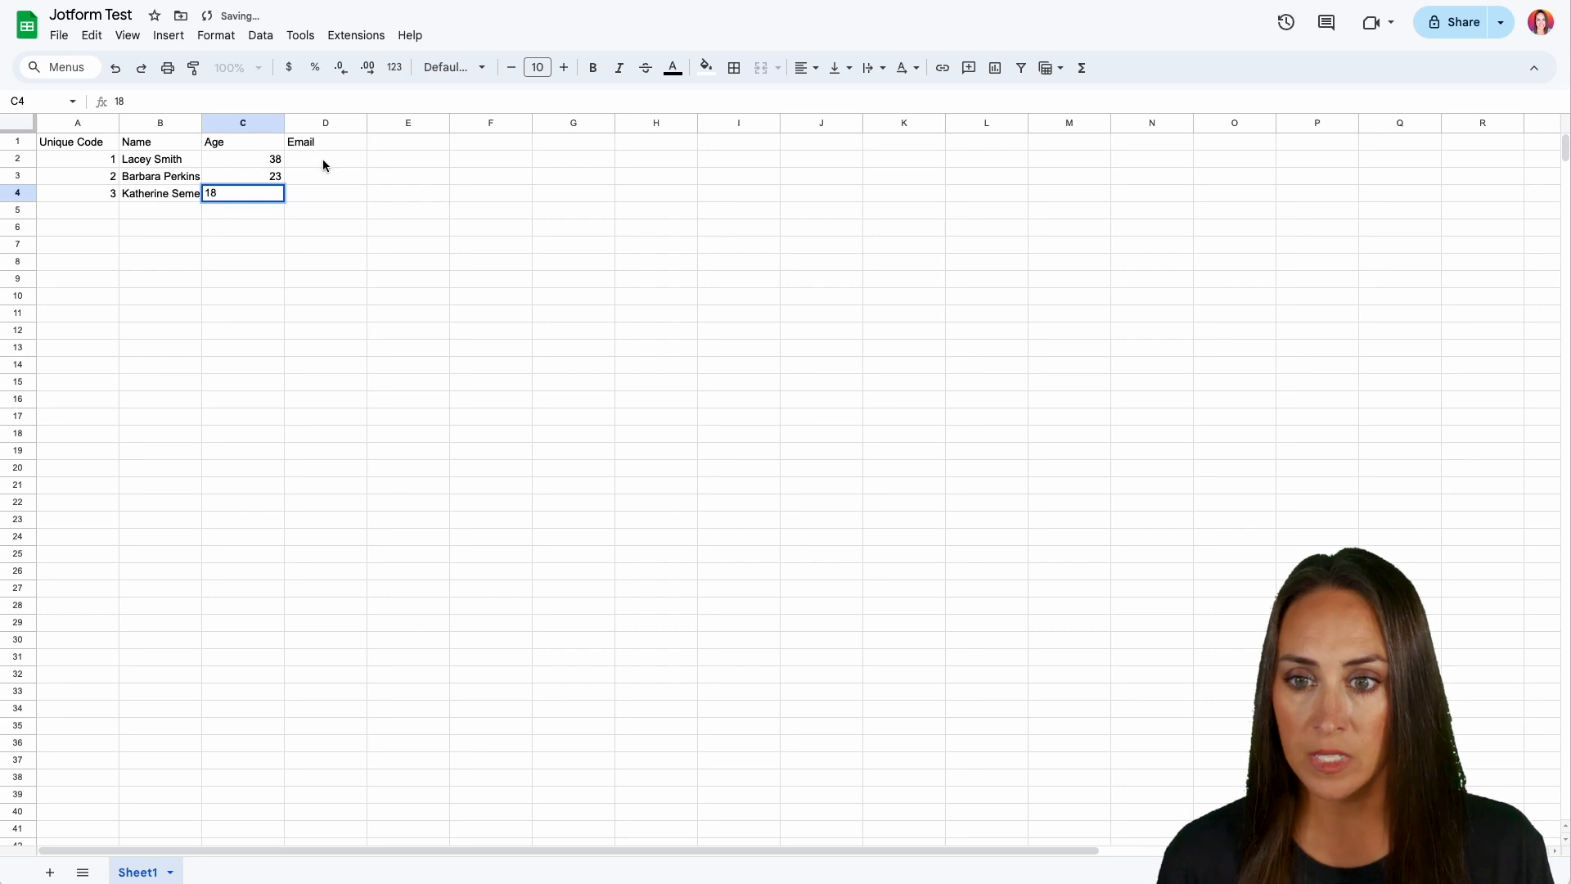
type("lacey@example.com")
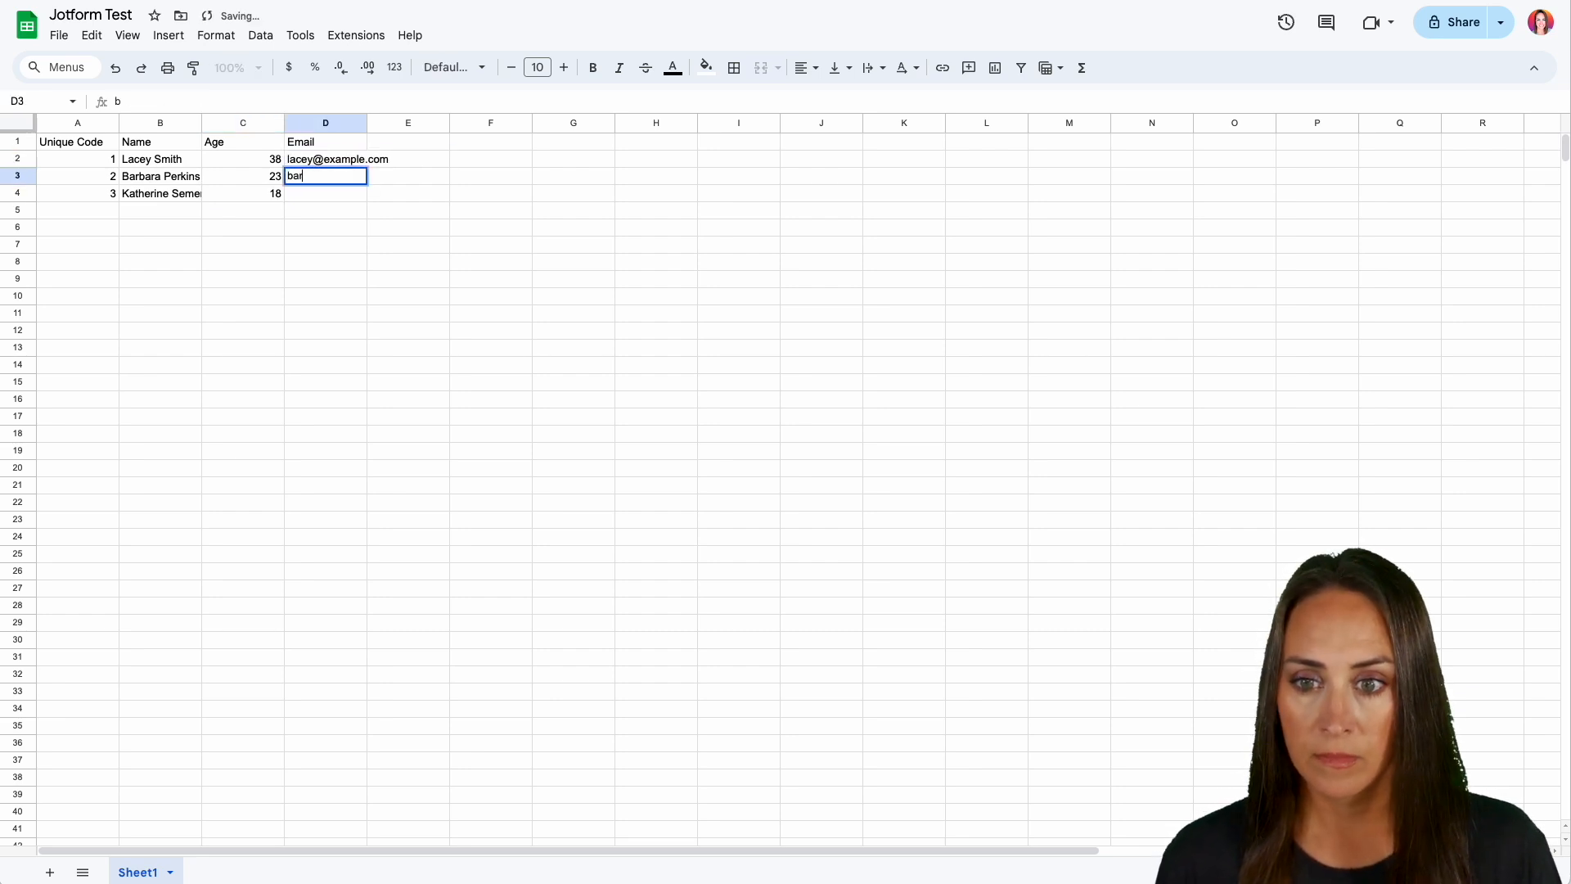
type("barbara@example.com")
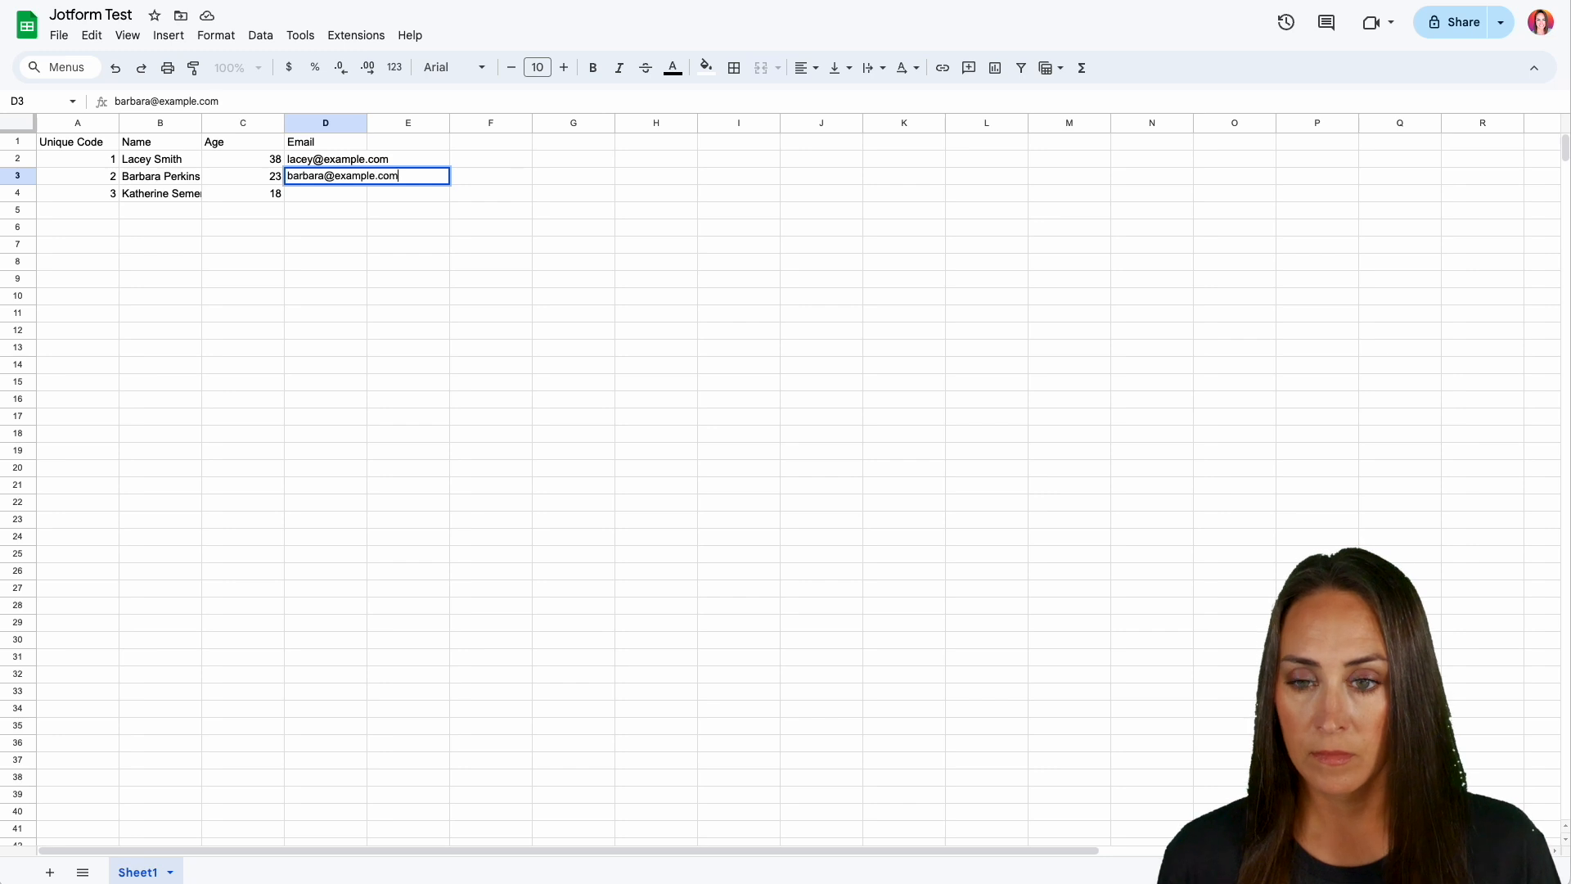
type("katherine@example.")
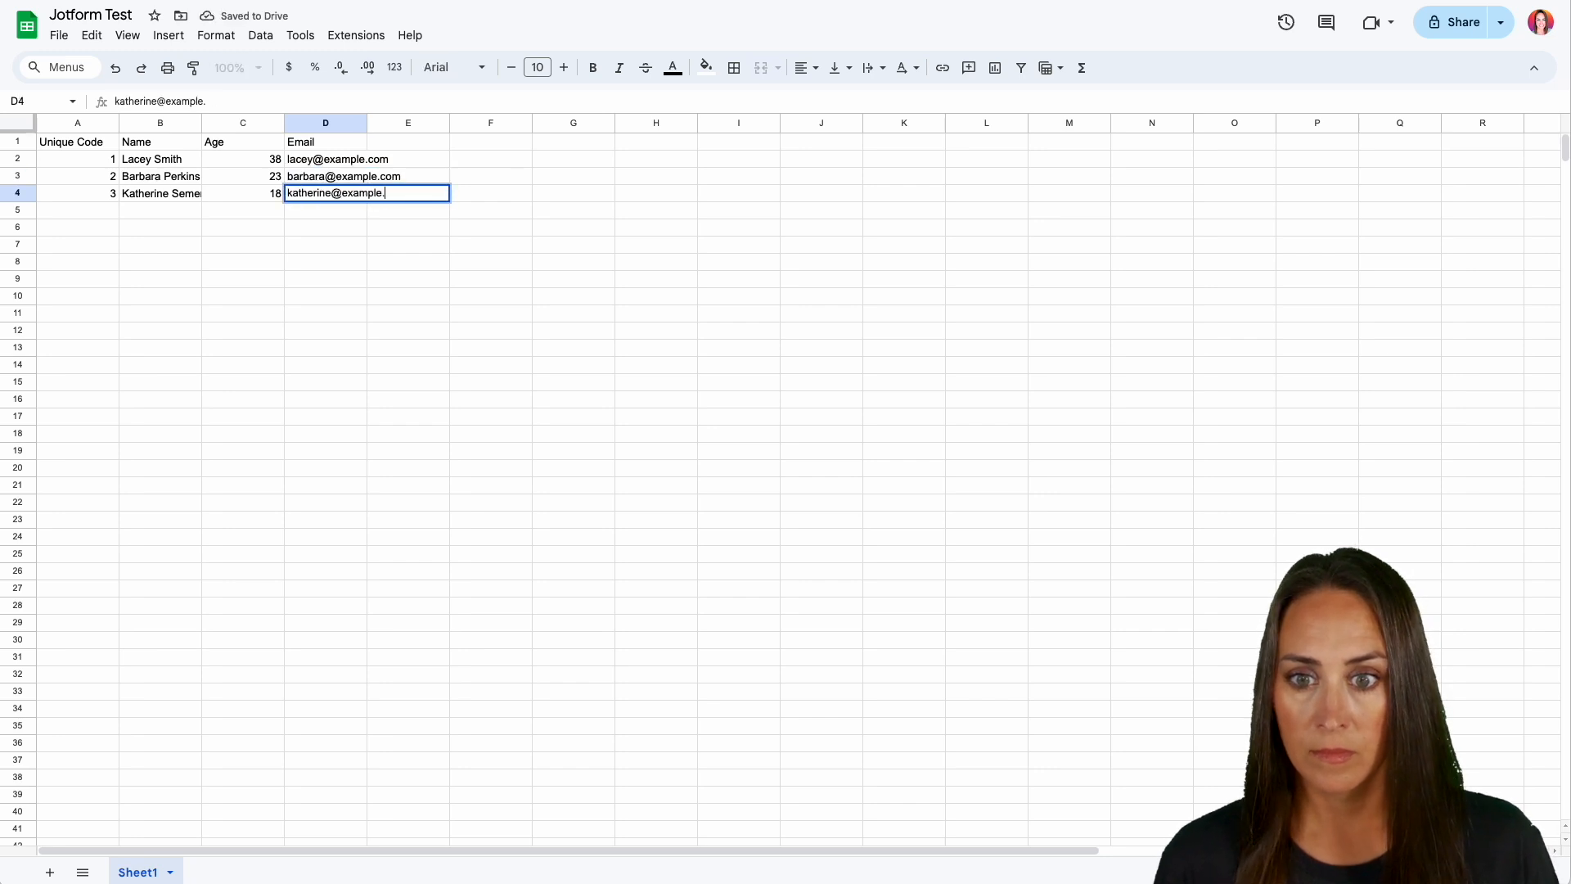
key("Enter")
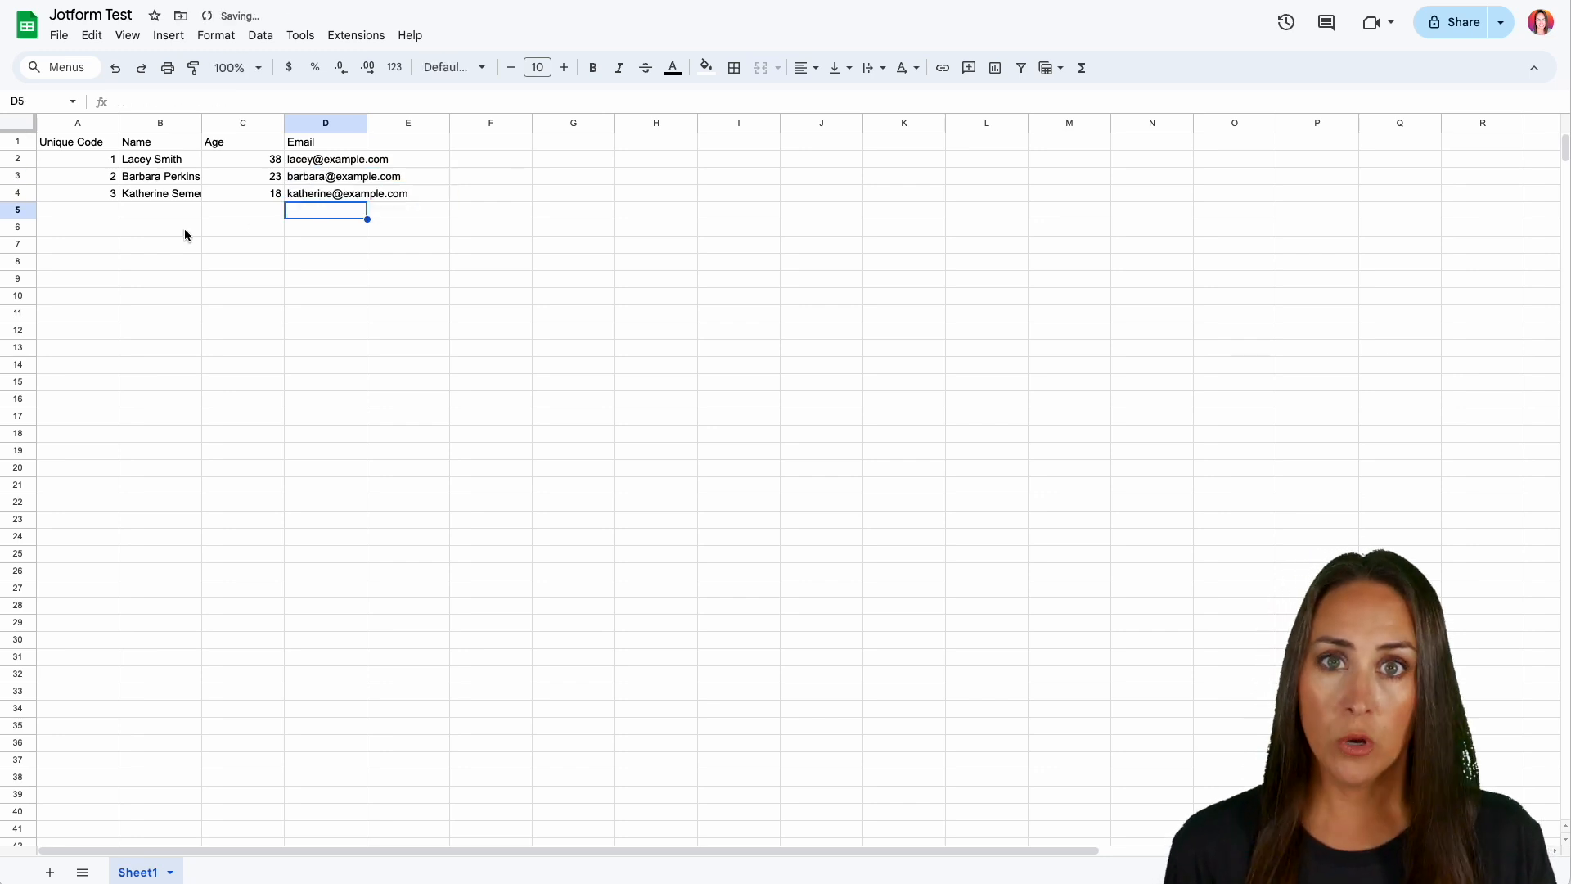
mouse_move(238, 237)
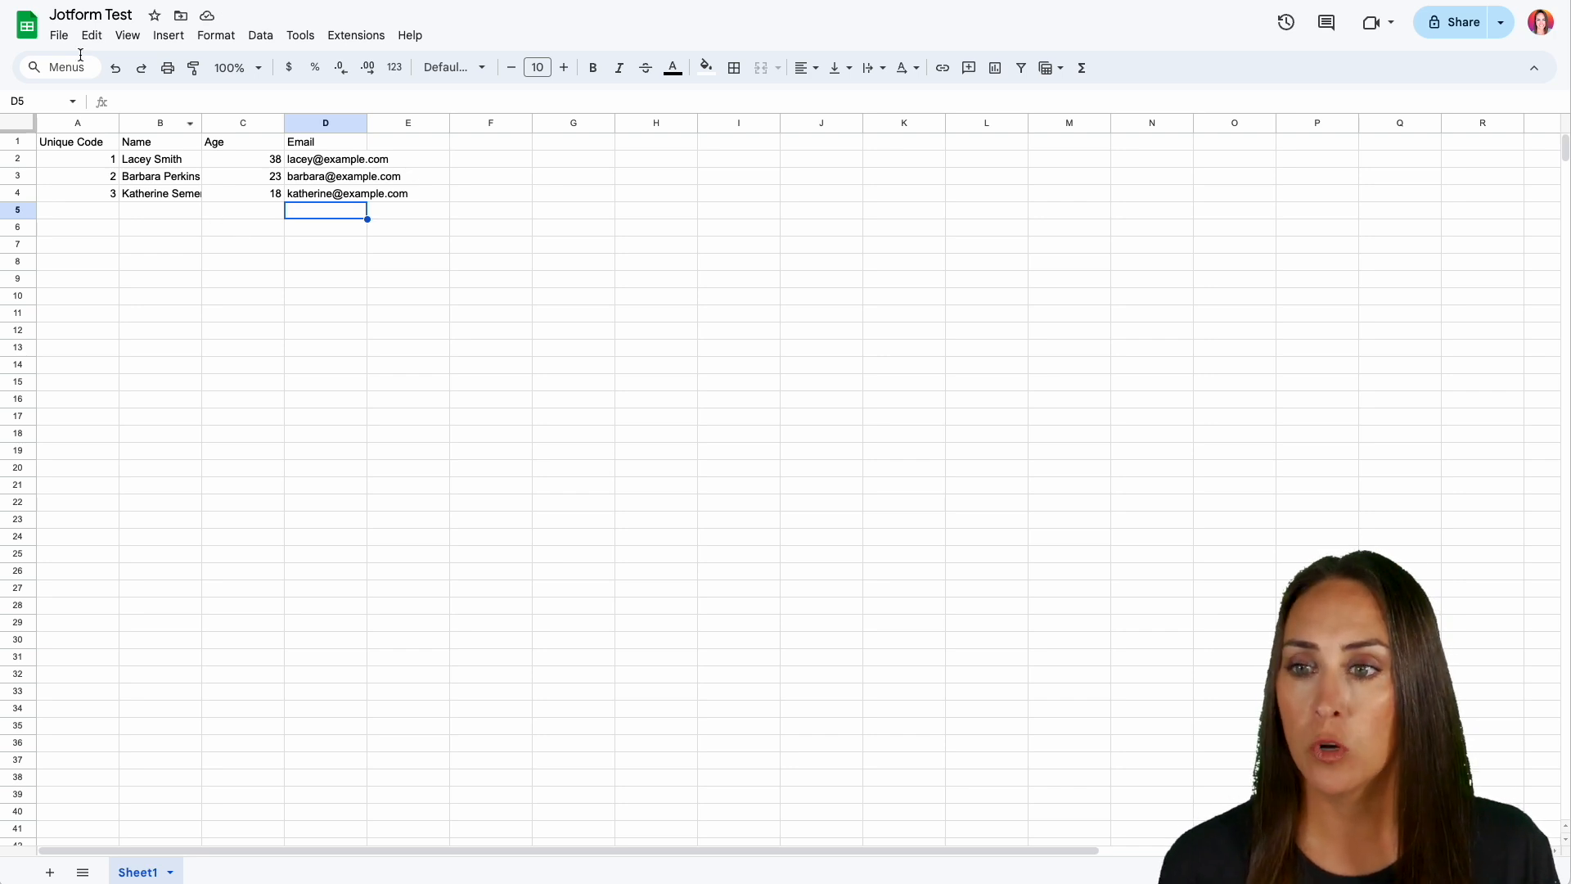
left_click(58, 36)
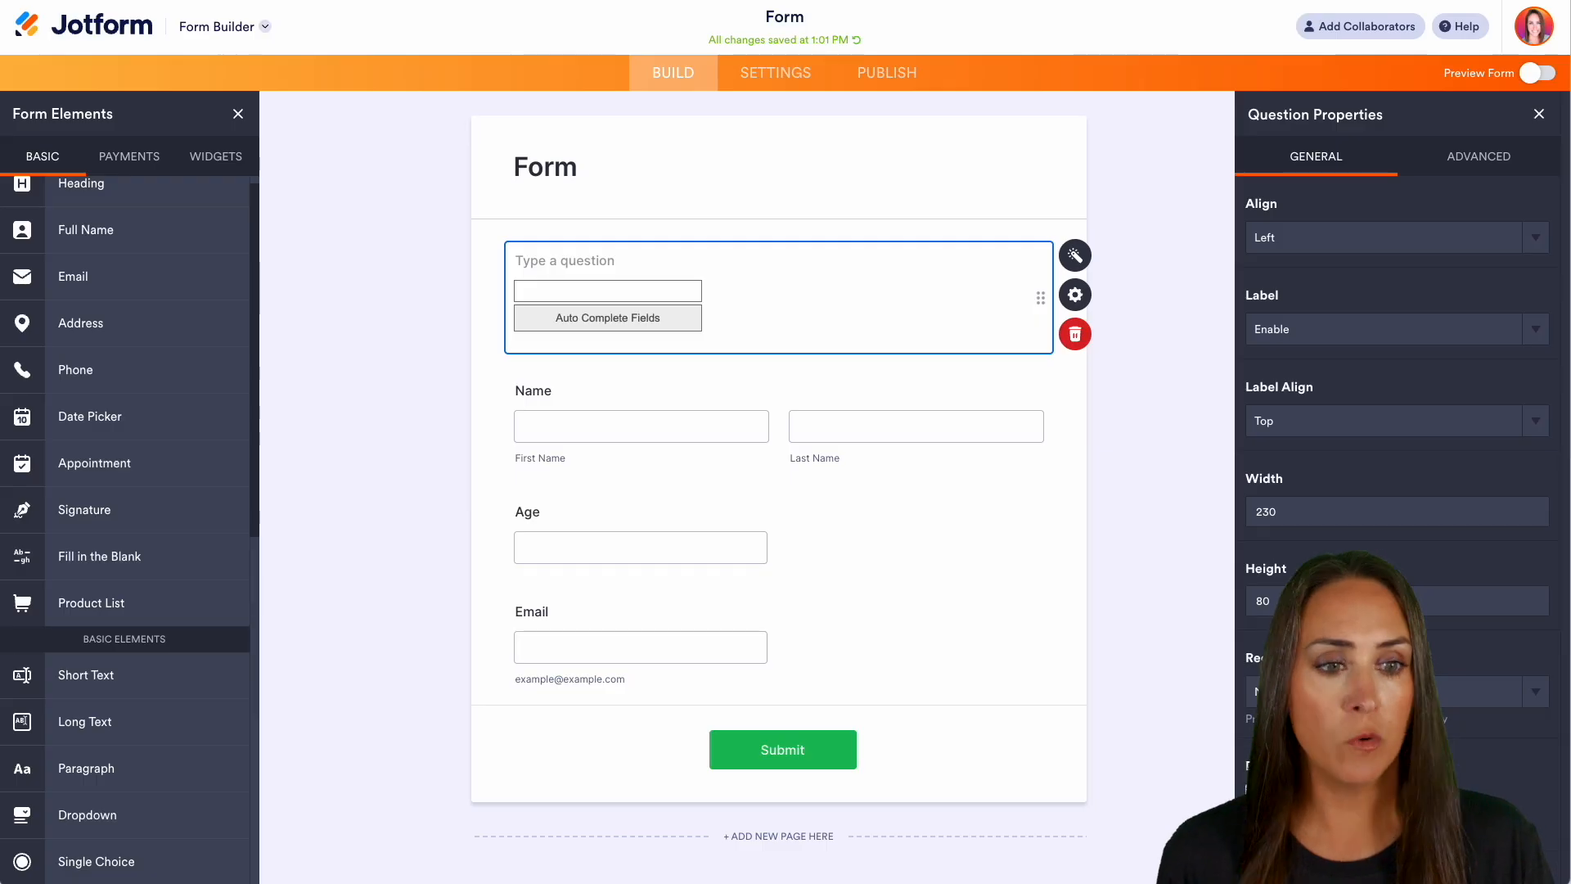
Step: Upload Jotform Test.xlsx to the widget and set Unique Code as the access code column
left_click(1073, 253)
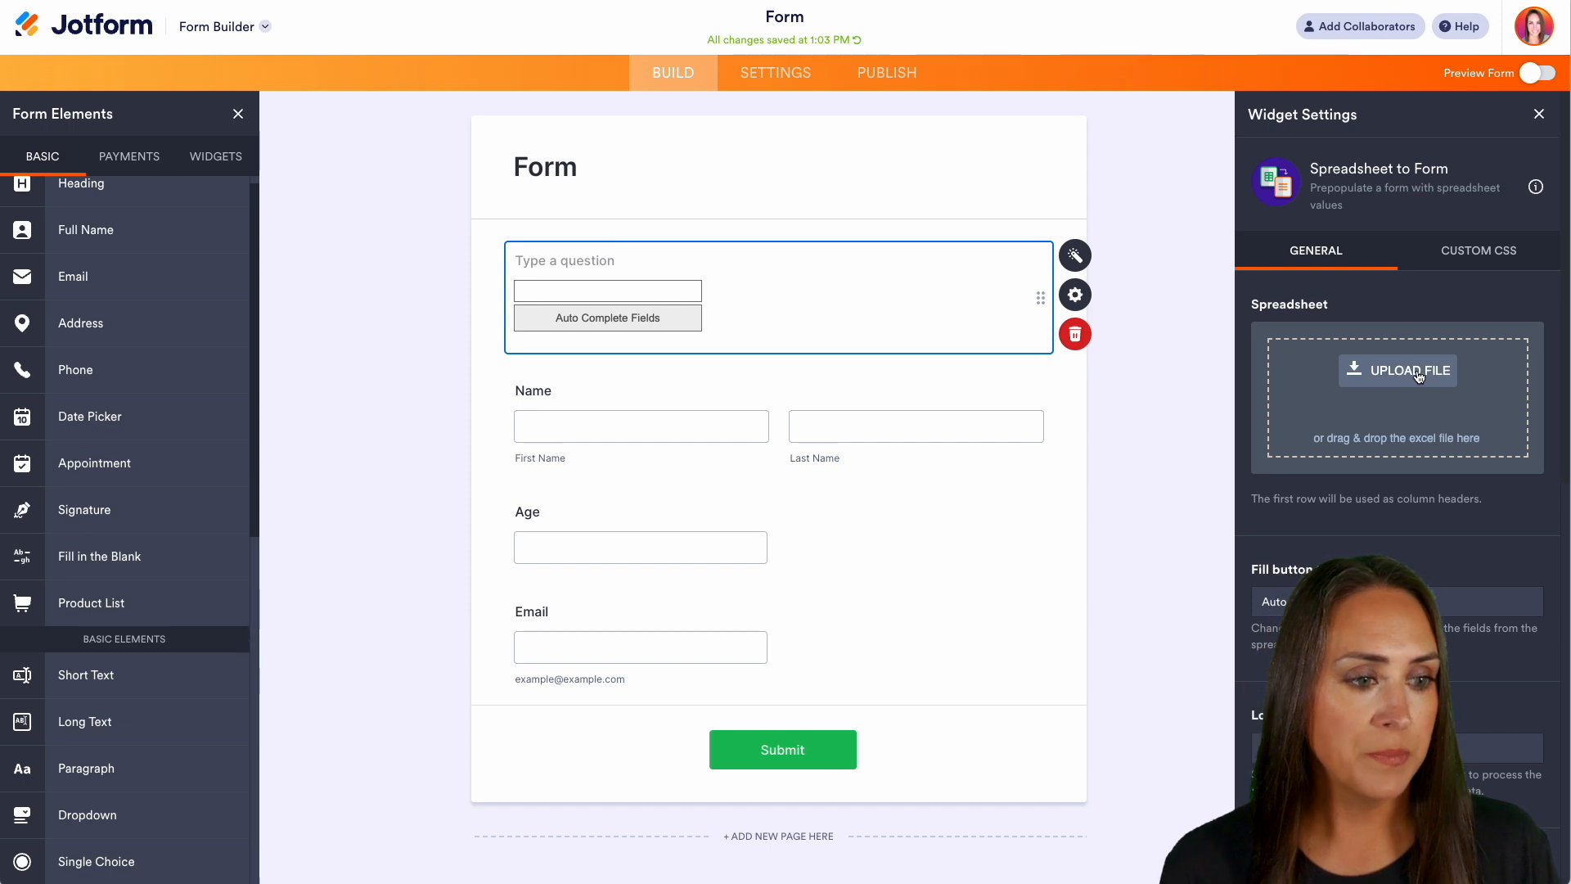
left_click(1411, 369)
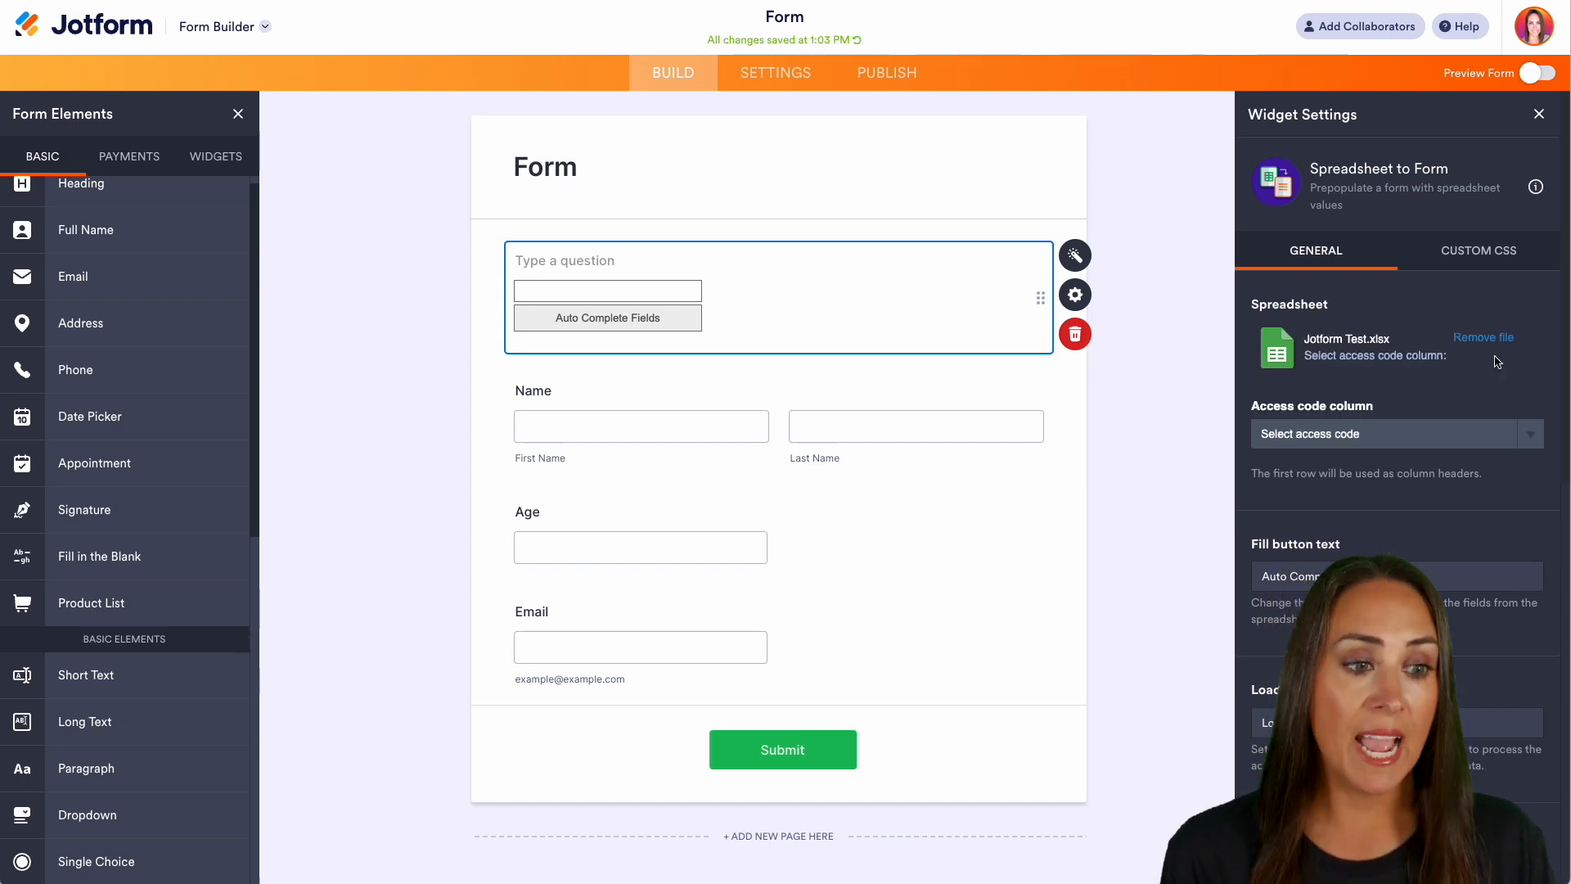
left_click(1391, 434)
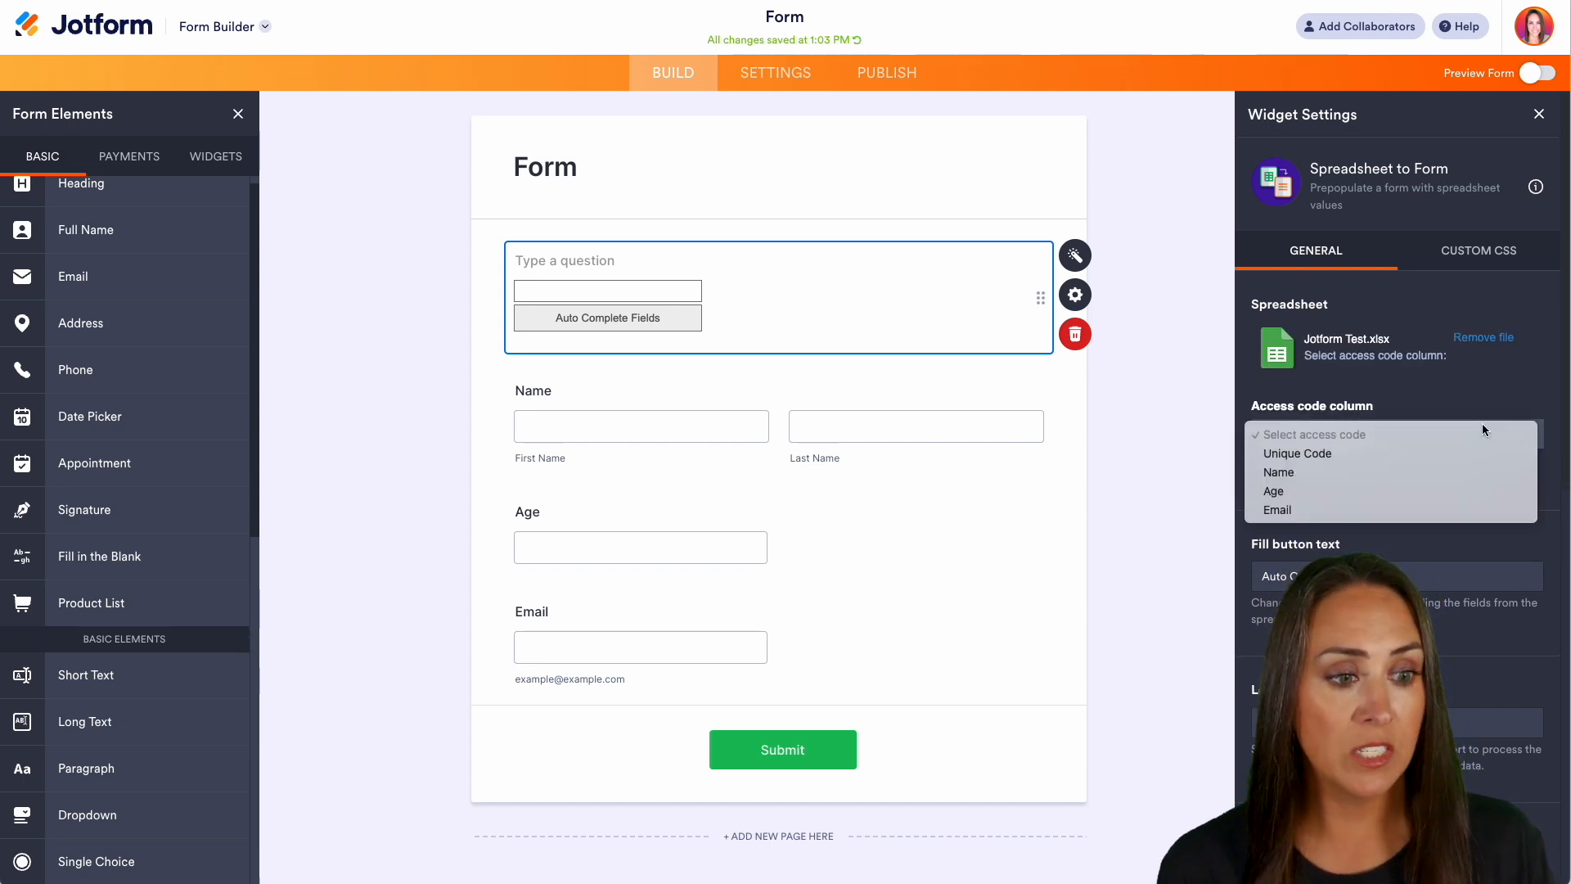
left_click(1296, 454)
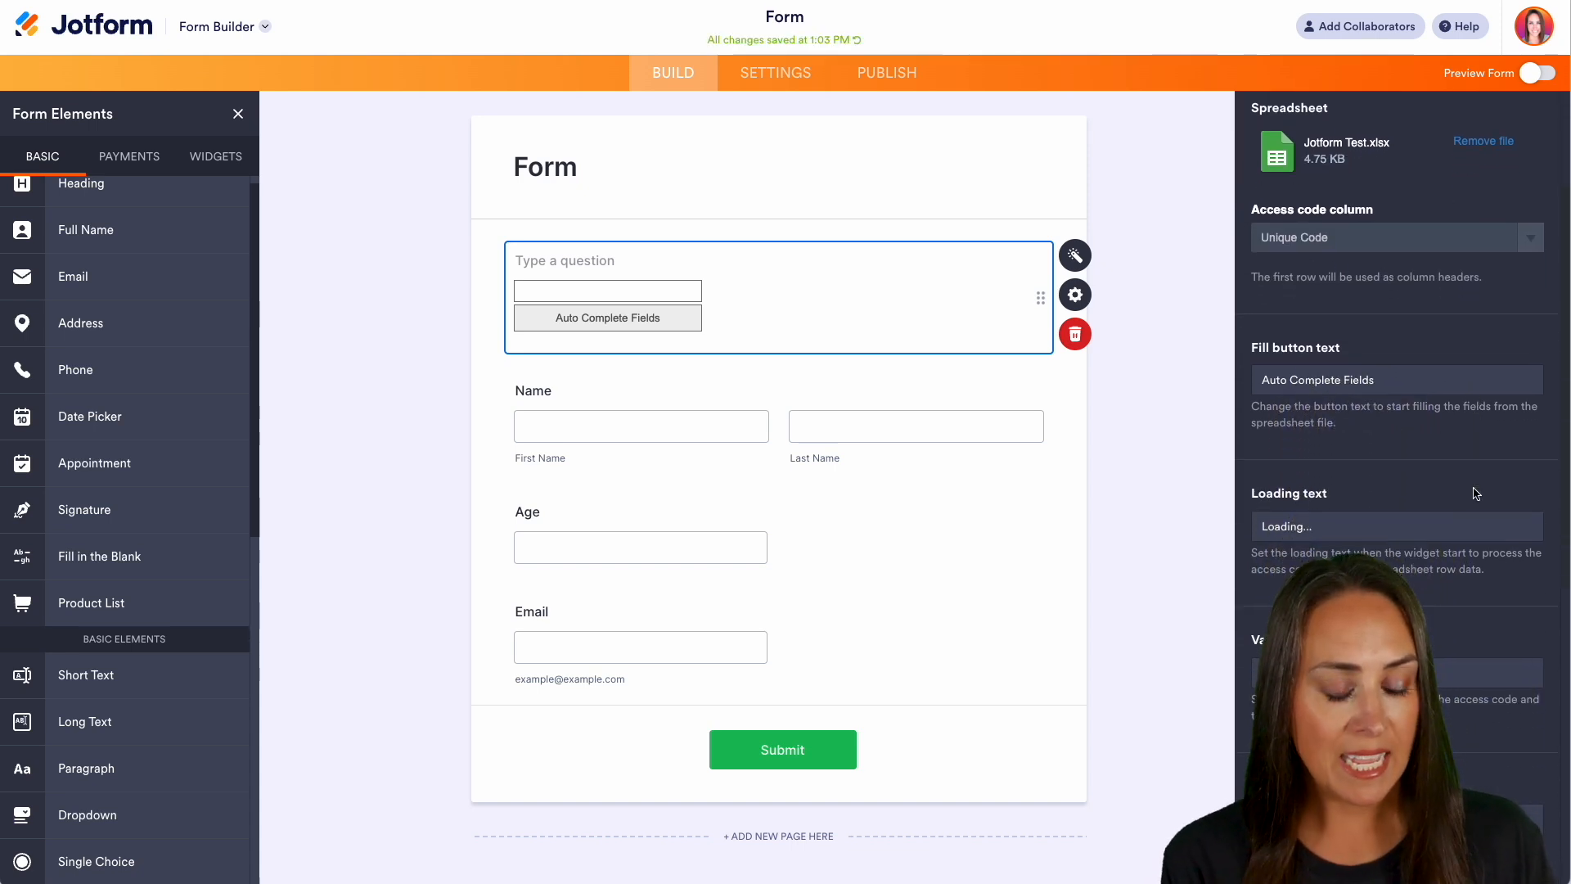
scroll("down", 3)
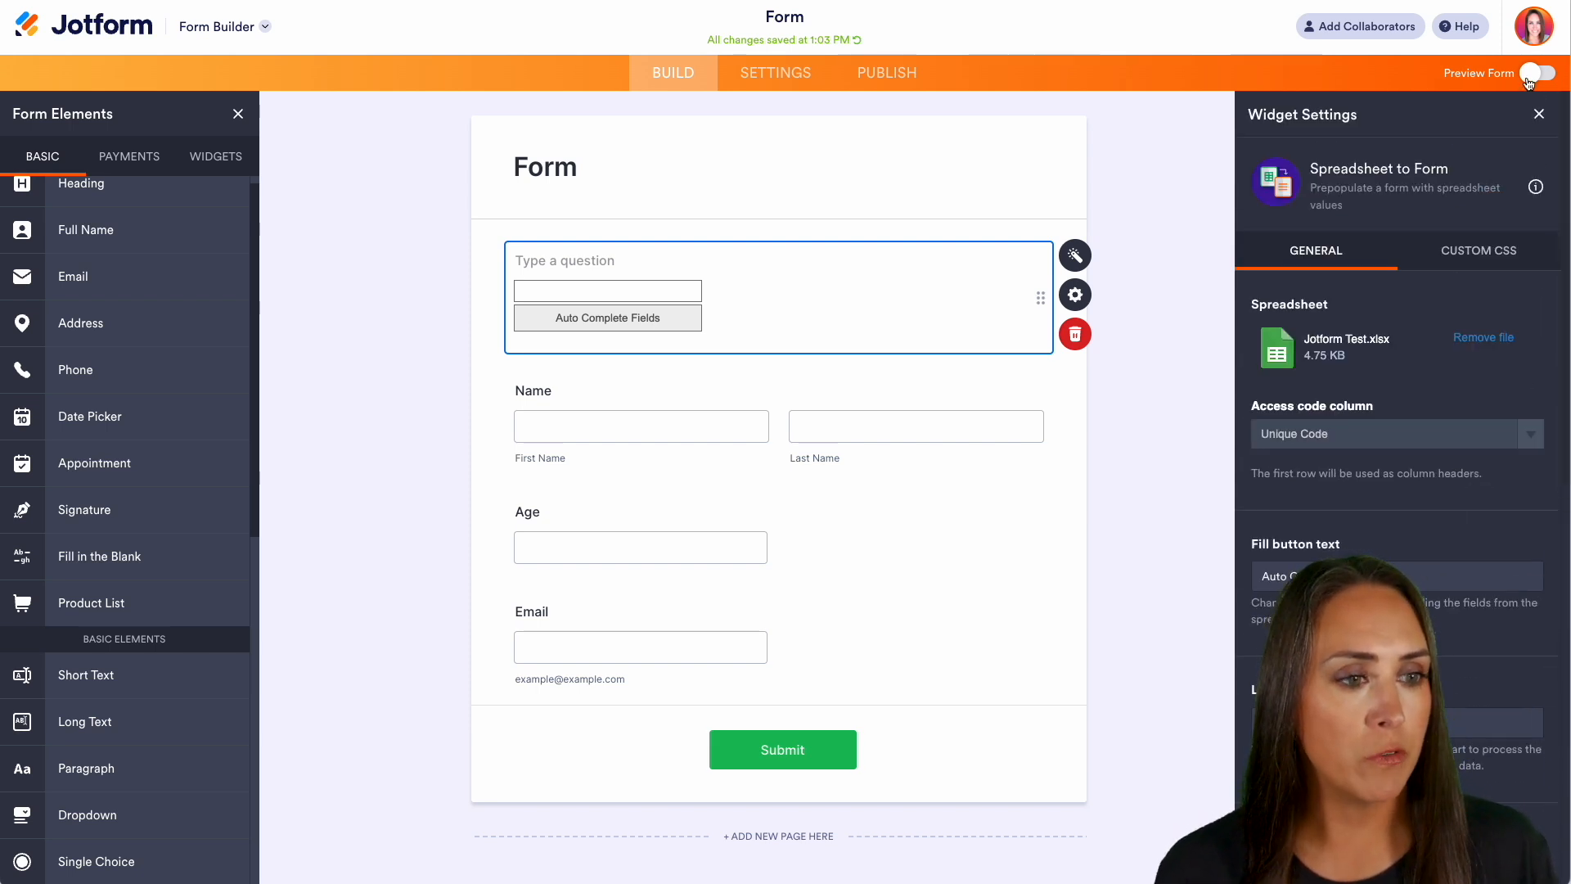
left_click(1535, 74)
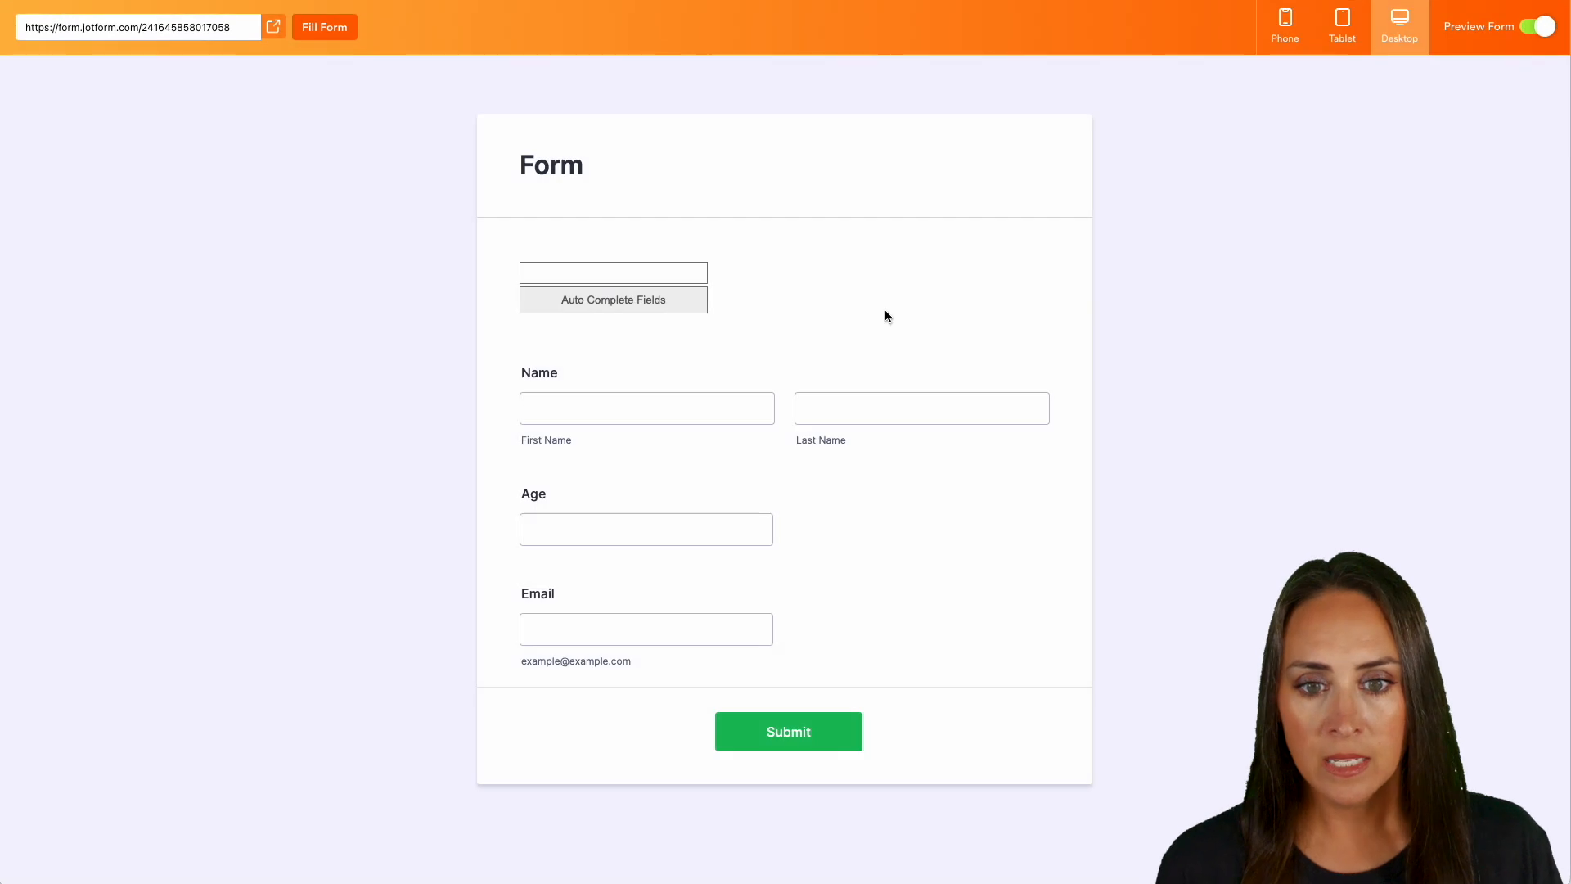
type("1")
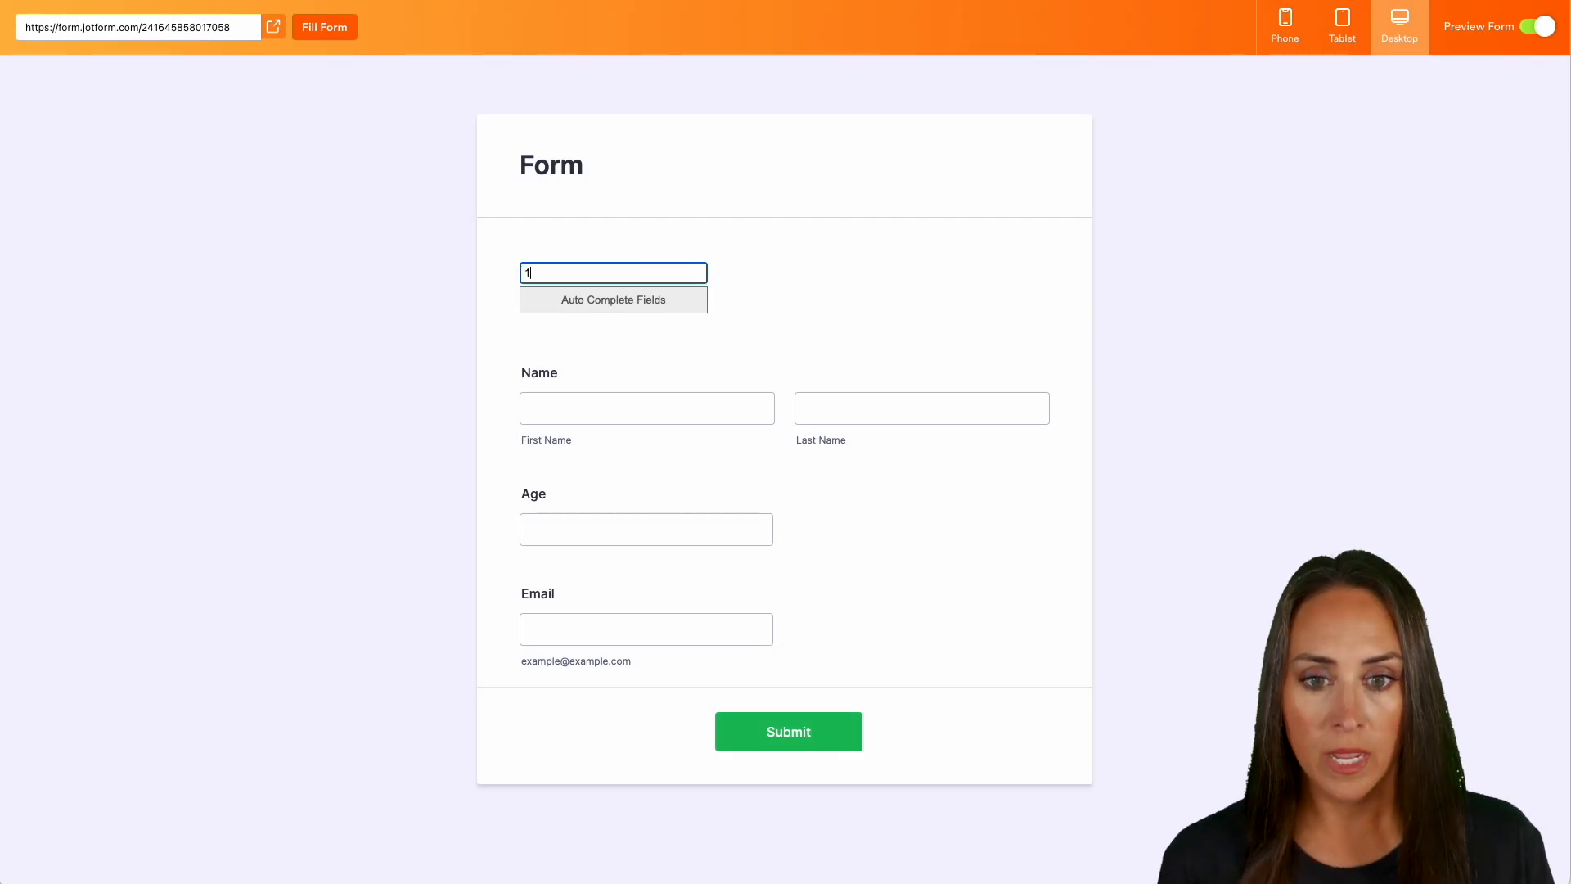
left_click(612, 299)
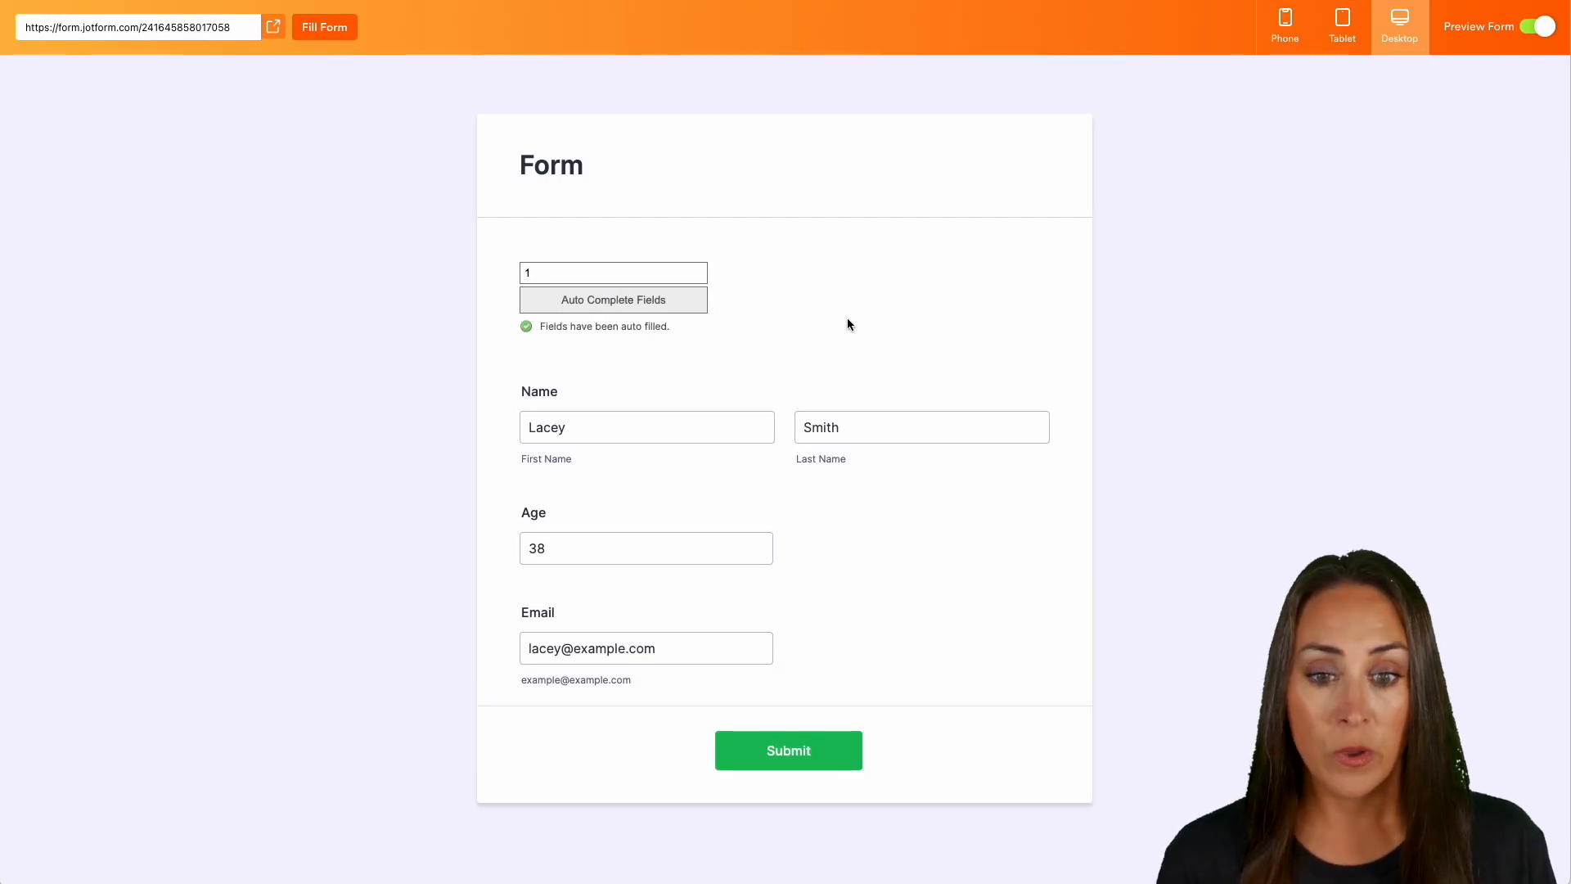